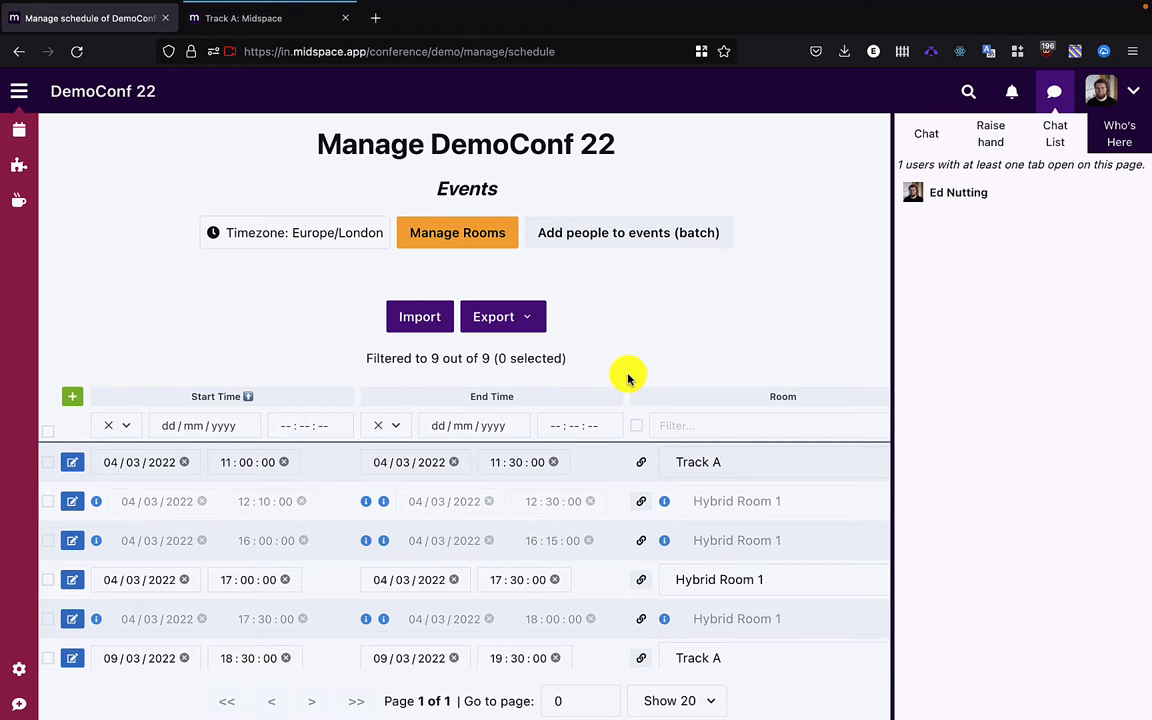
Start a new Track A event ending at 11:50, in Zoom mode, named 'Demo Zoom Event'.
scroll("down", 3)
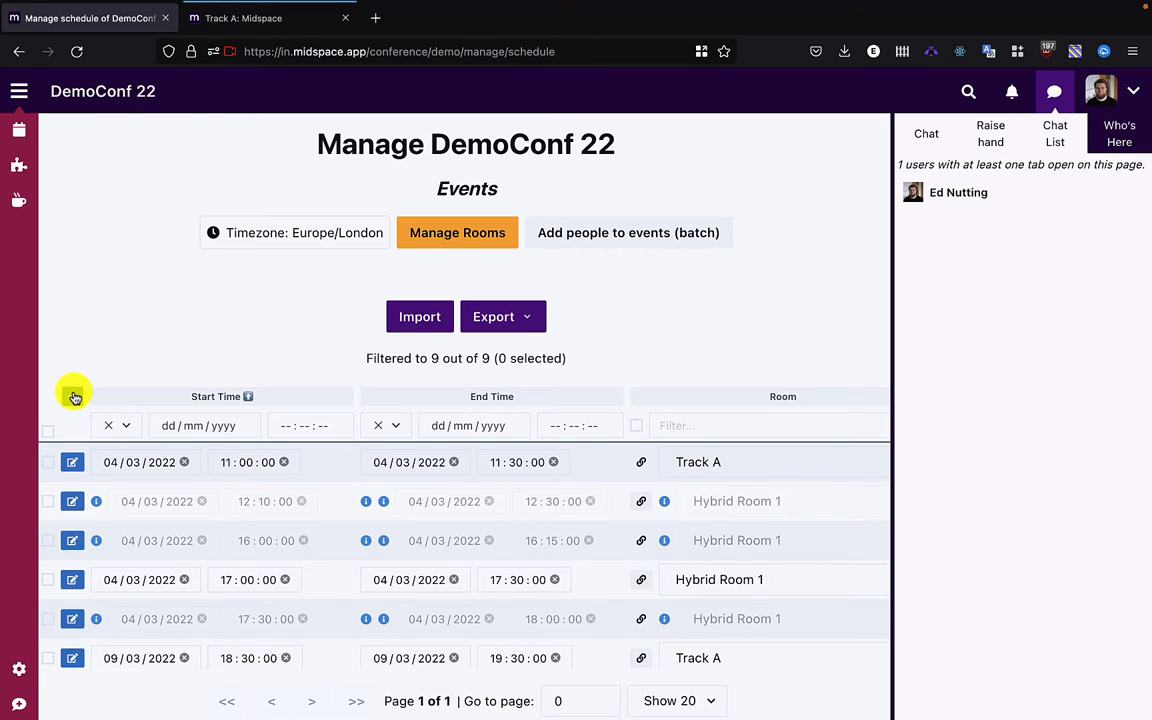
left_click(72, 396)
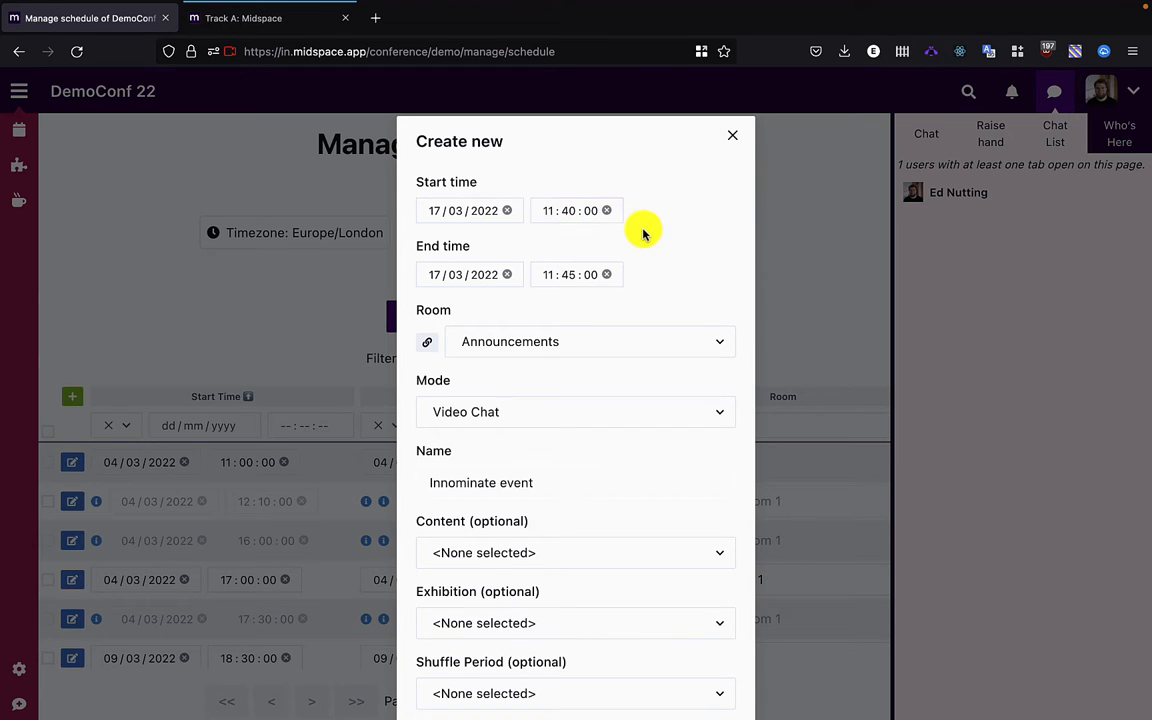
left_click(569, 274)
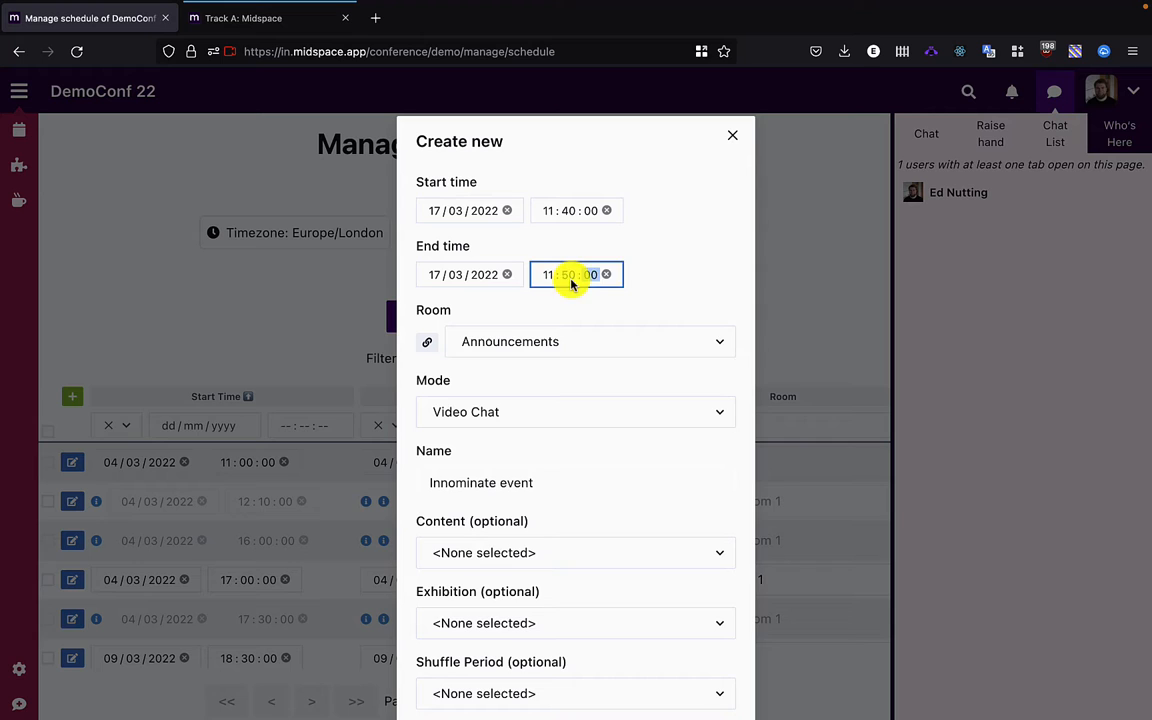
left_click(590, 341)
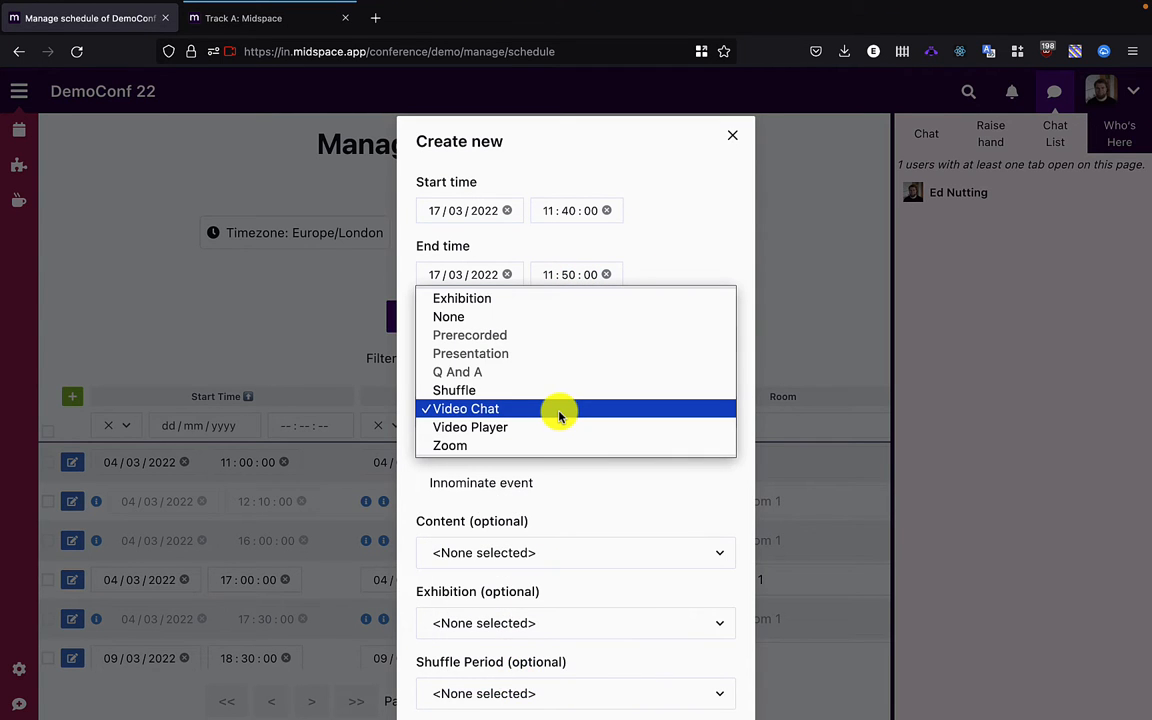
left_click(449, 445)
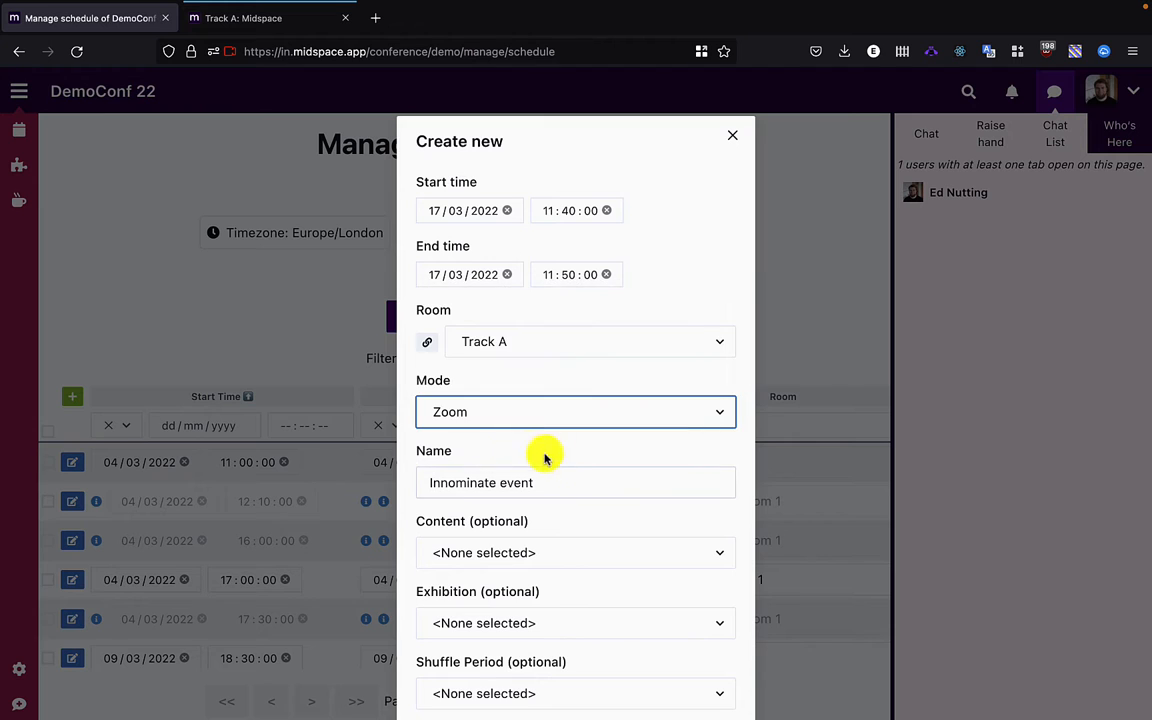
scroll("down", 3)
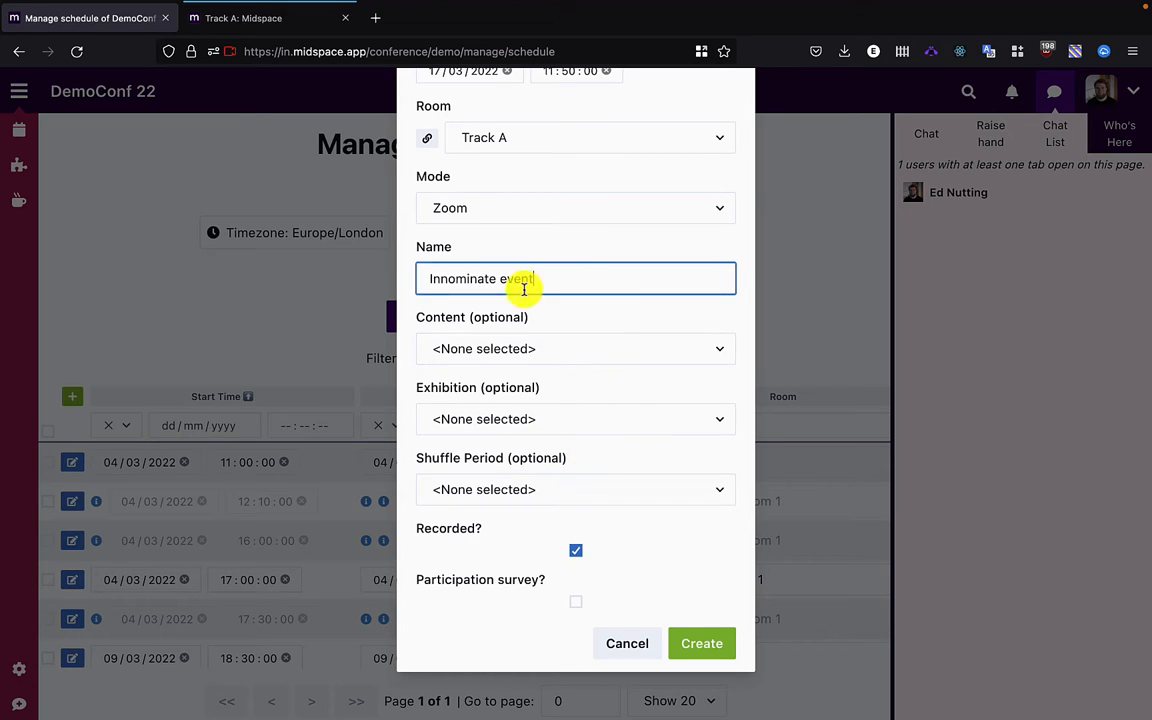
type("Demo Zoom")
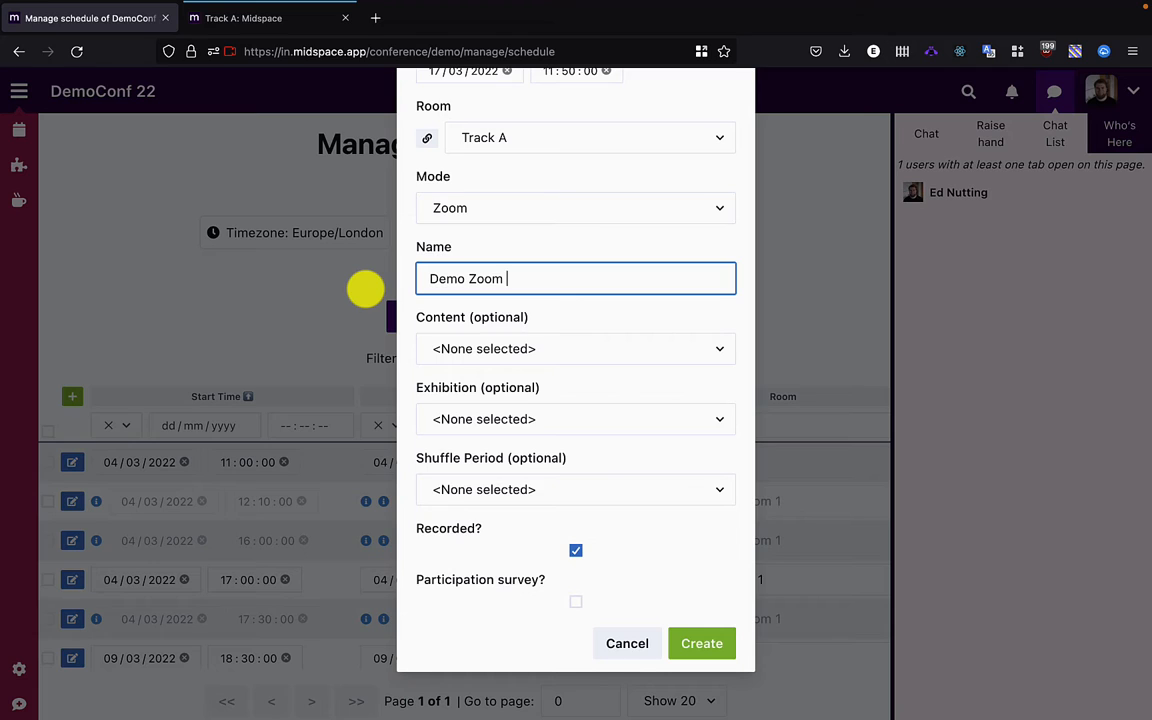
type("Event")
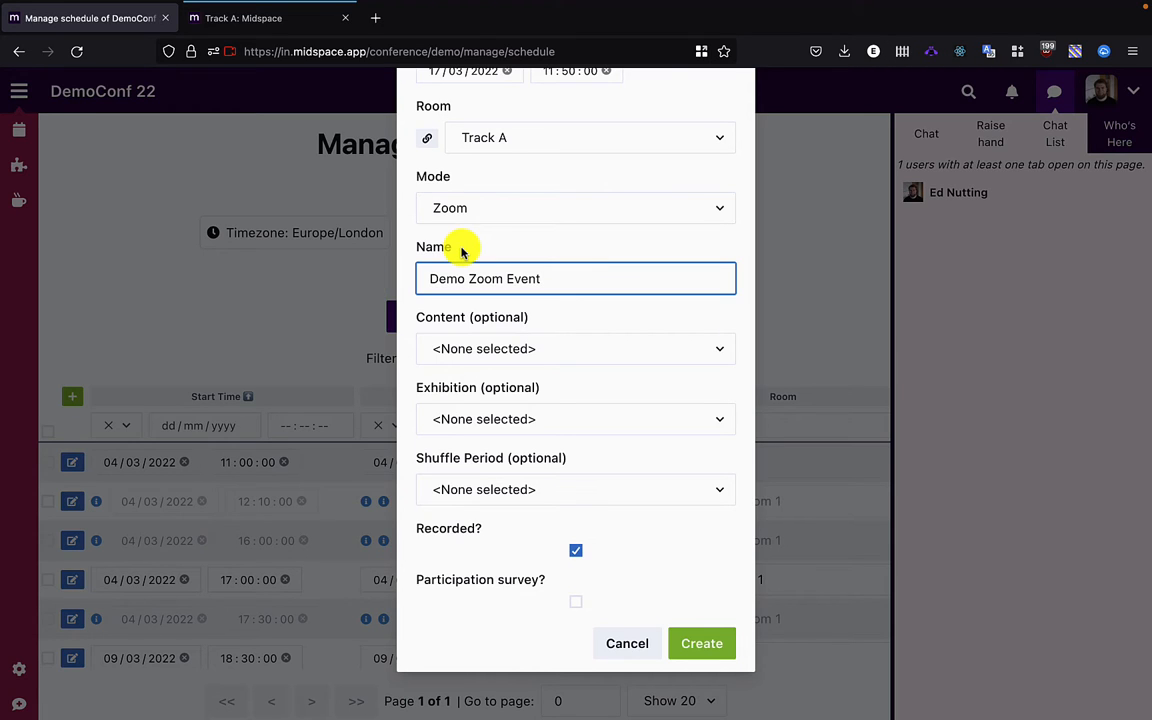
mouse_move(573, 313)
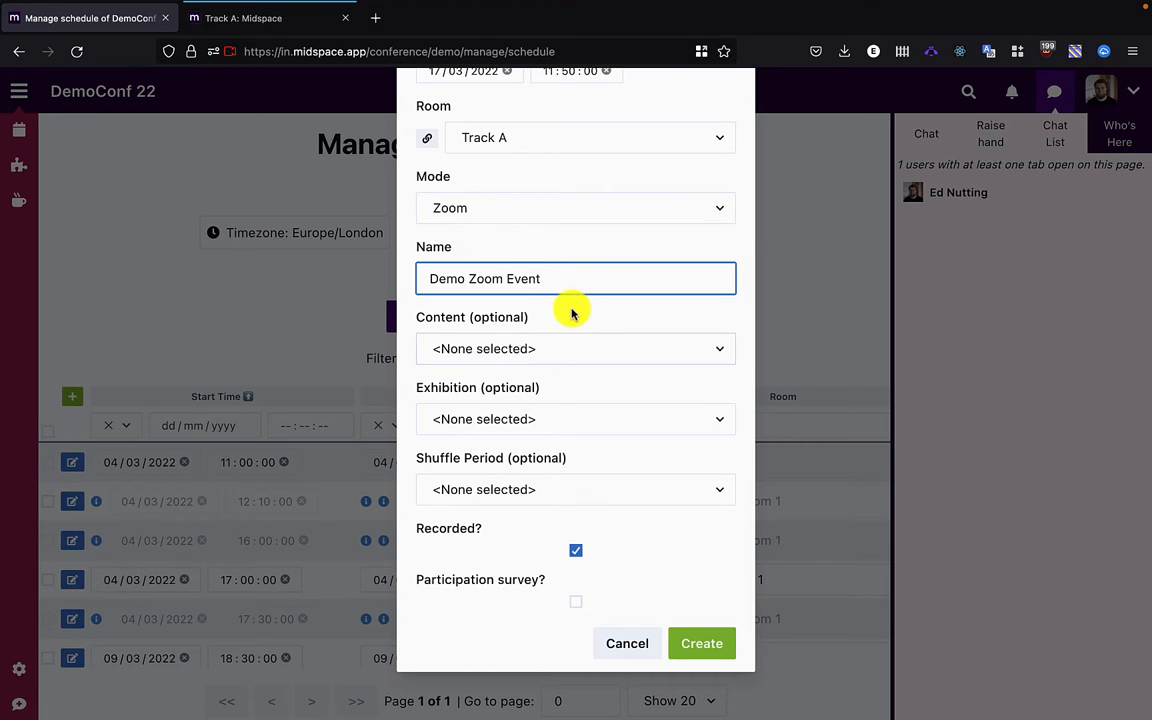
Link the event to Paper 4, turn off recording, and create it.
left_click(575, 348)
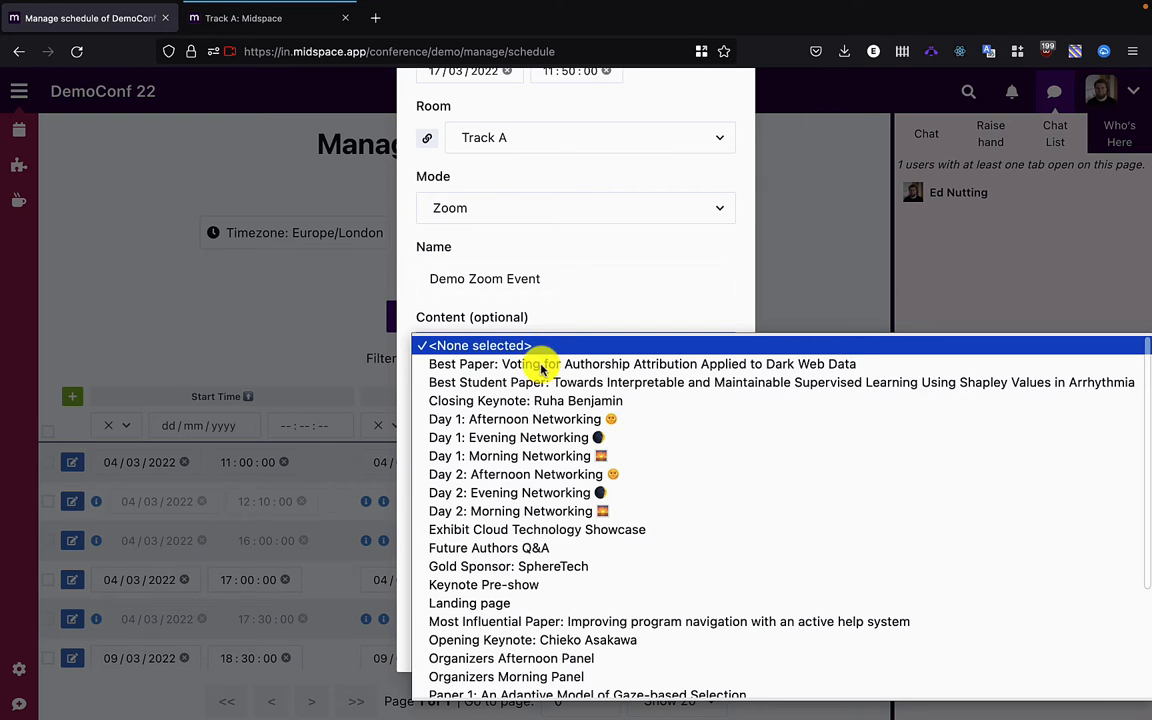
scroll("down", 3)
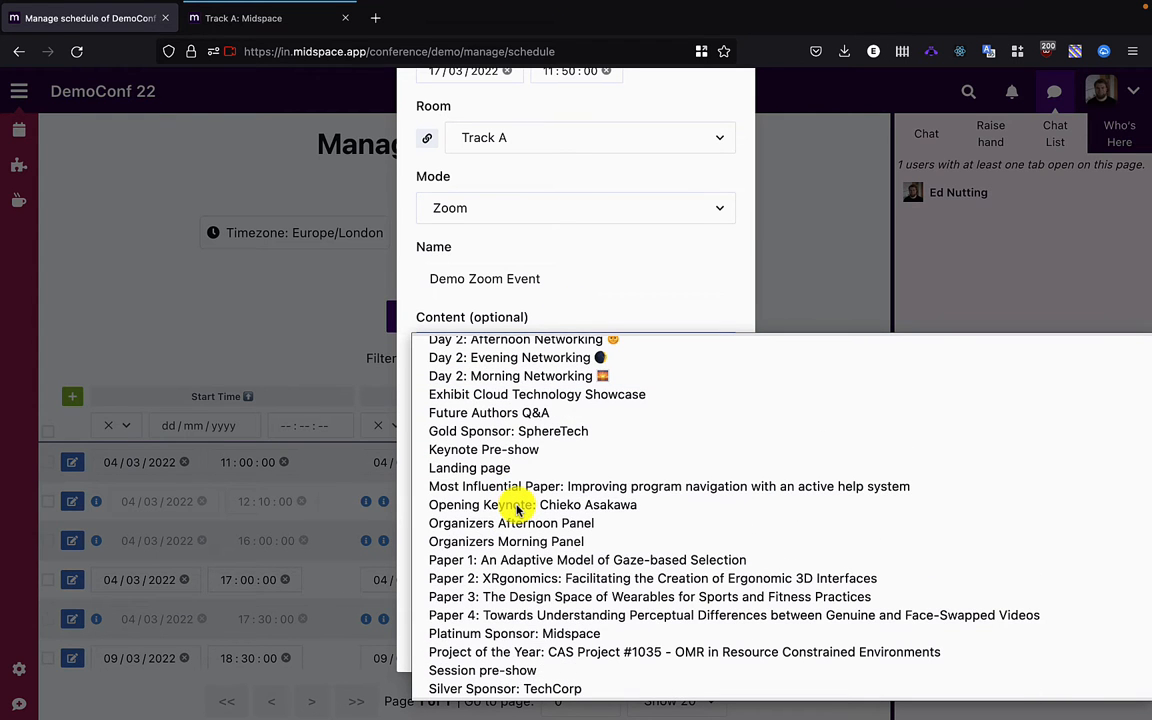
left_click(733, 615)
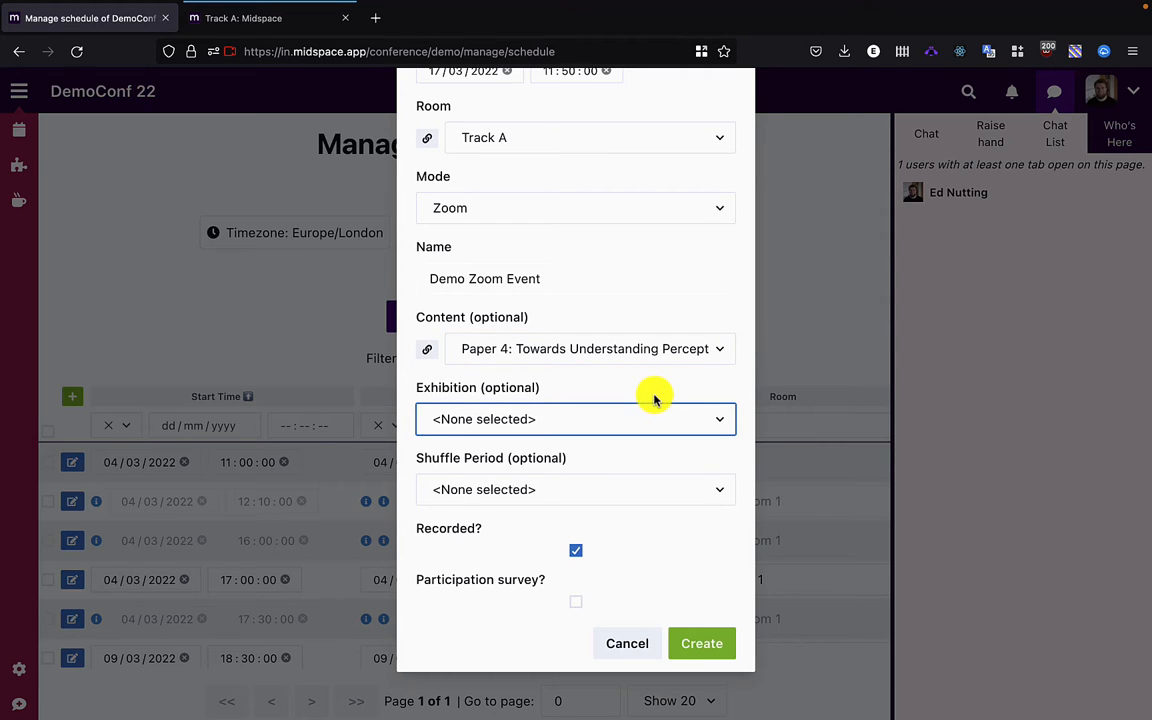
mouse_move(616, 473)
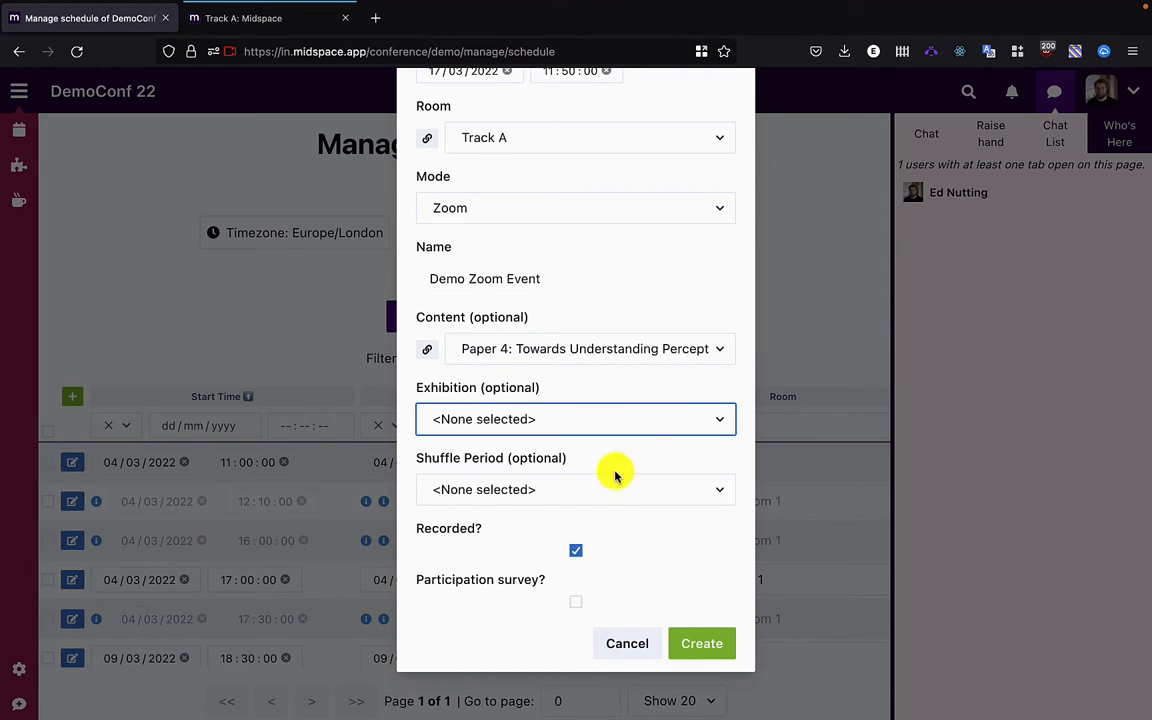
left_click(575, 550)
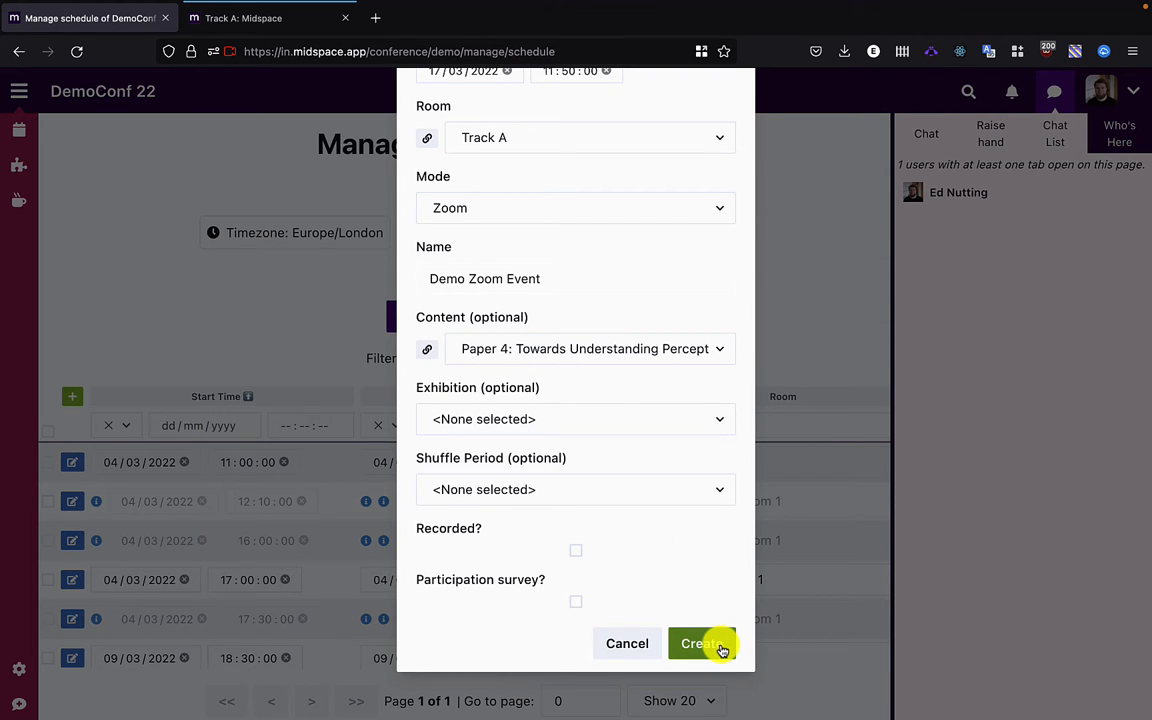
left_click(700, 643)
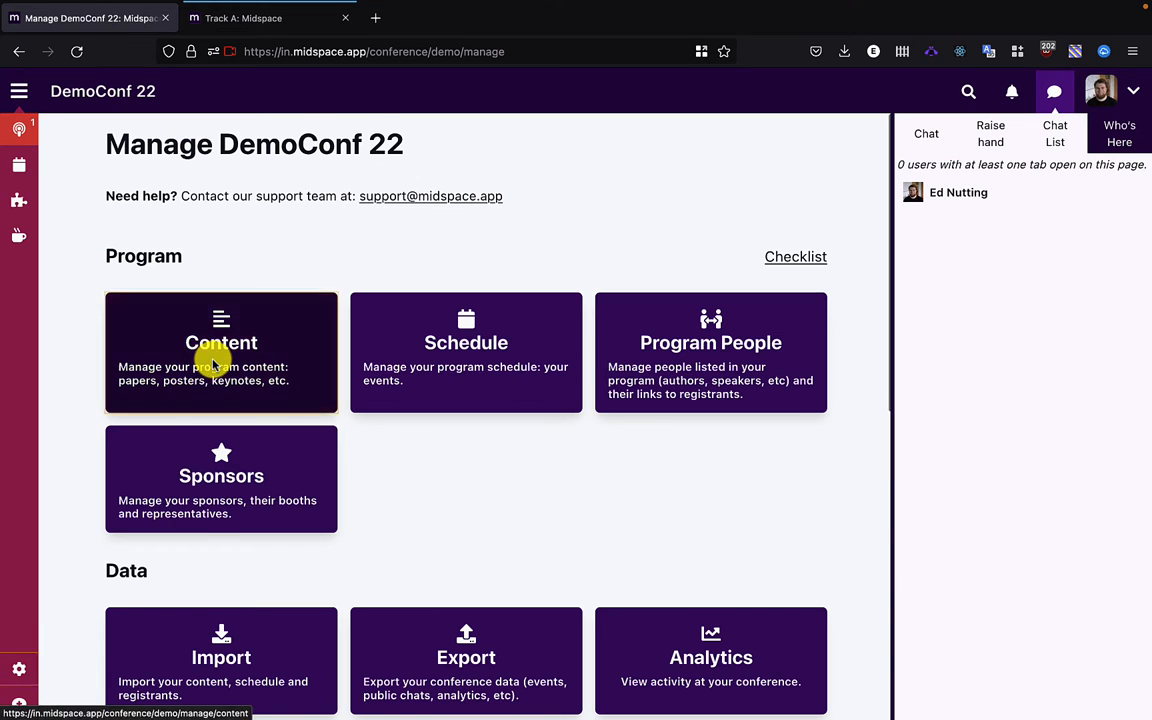
Add a Zoom element named 'Example Website' to Paper 4's content.
left_click(221, 352)
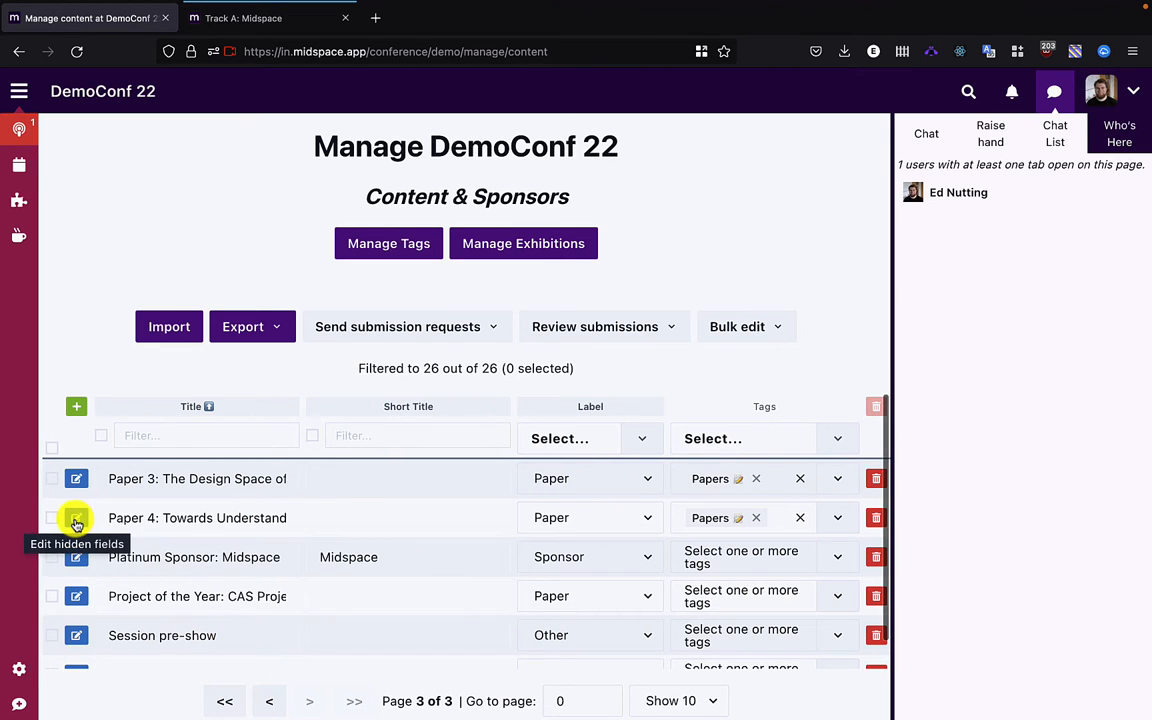
left_click(76, 517)
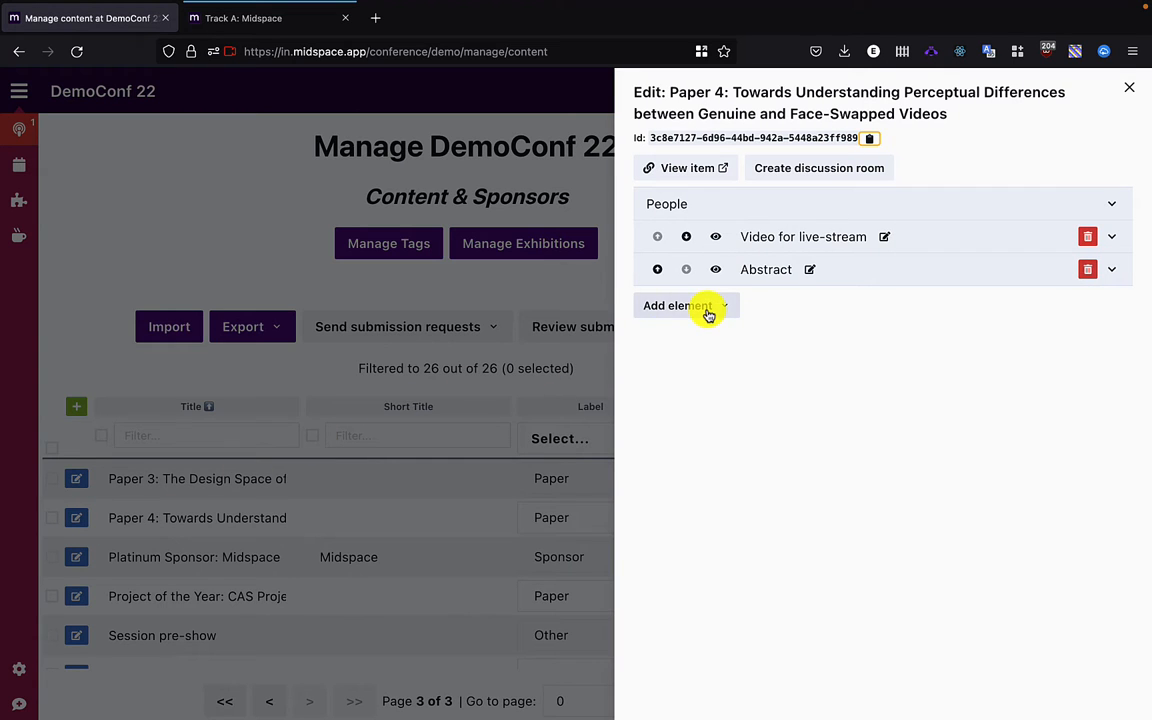
left_click(678, 305)
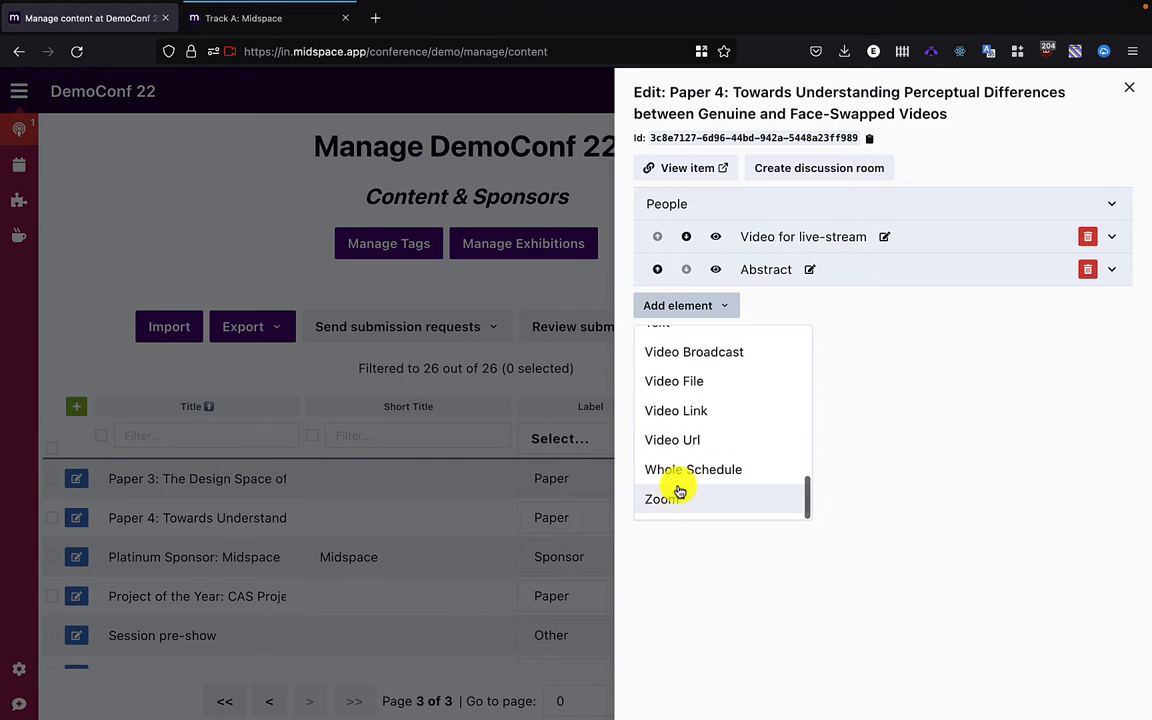
left_click(661, 499)
type("E")
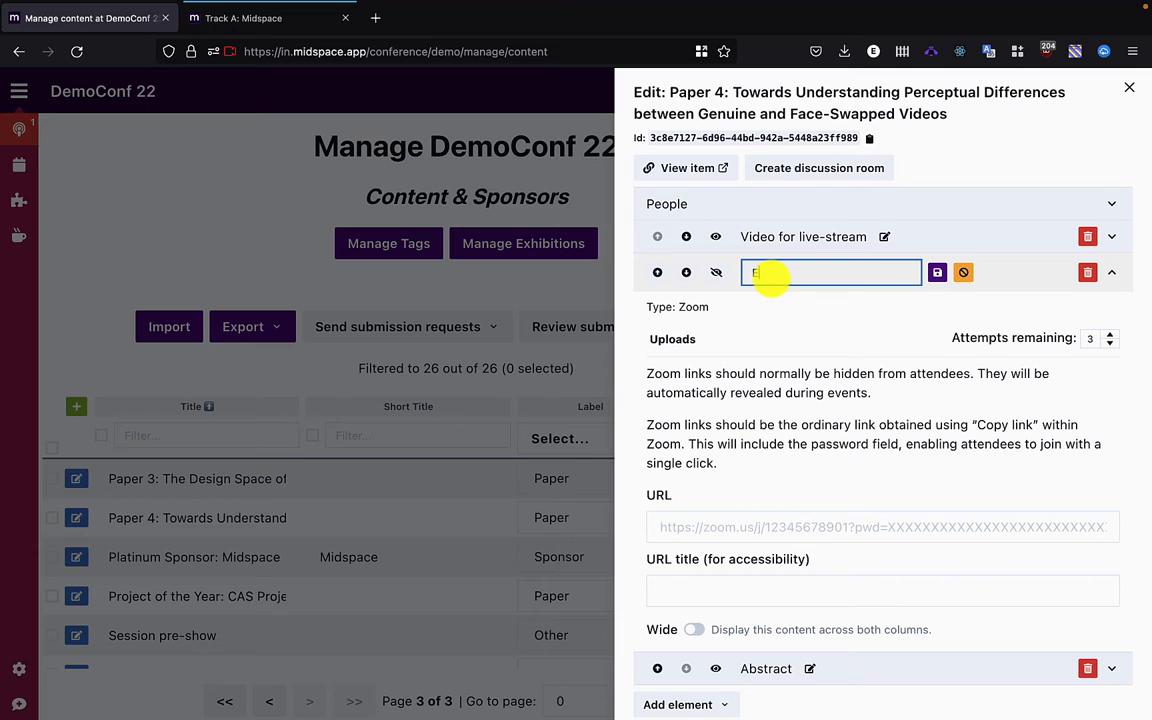
type("xample")
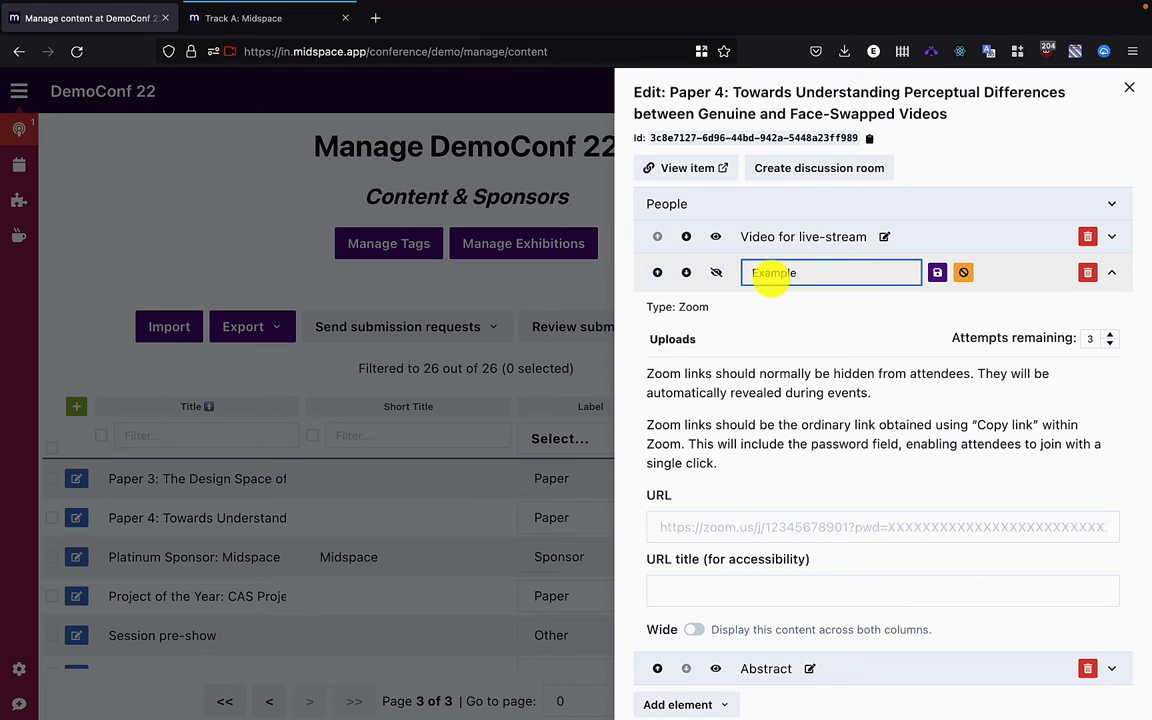
type("Website")
left_click(883, 527)
type("https://www.example.org")
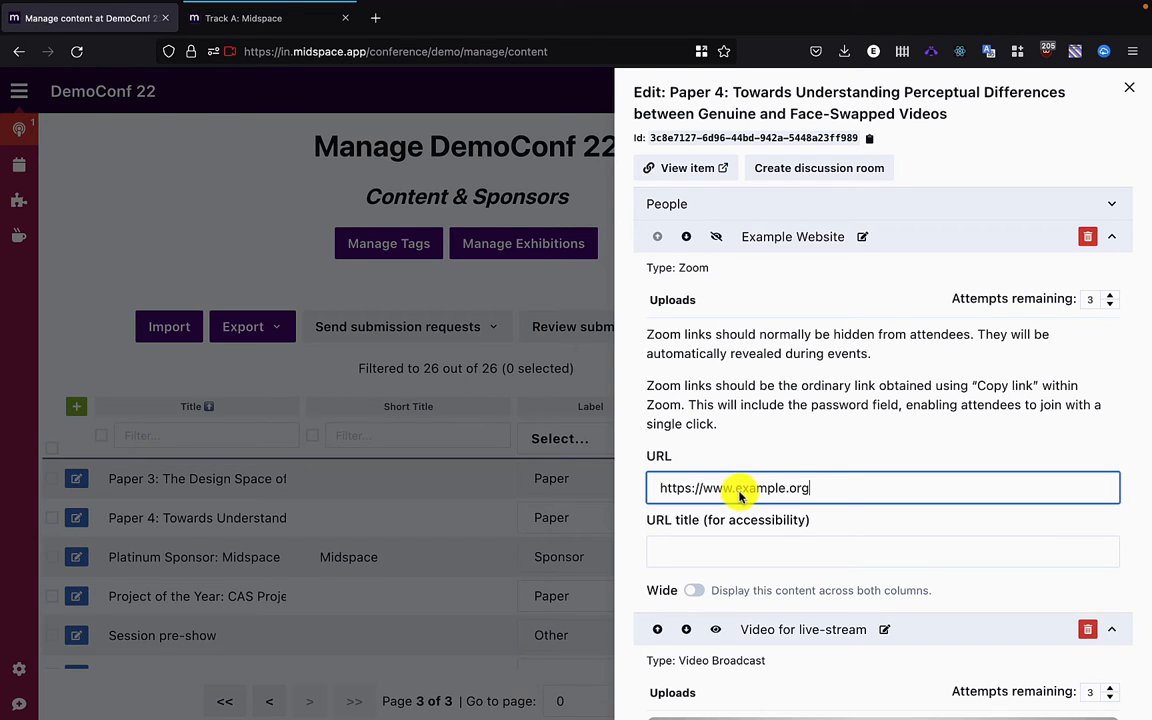
Set the element's accessibility title to 'Example website', make it wide, and go to Track A.
left_click(790, 551)
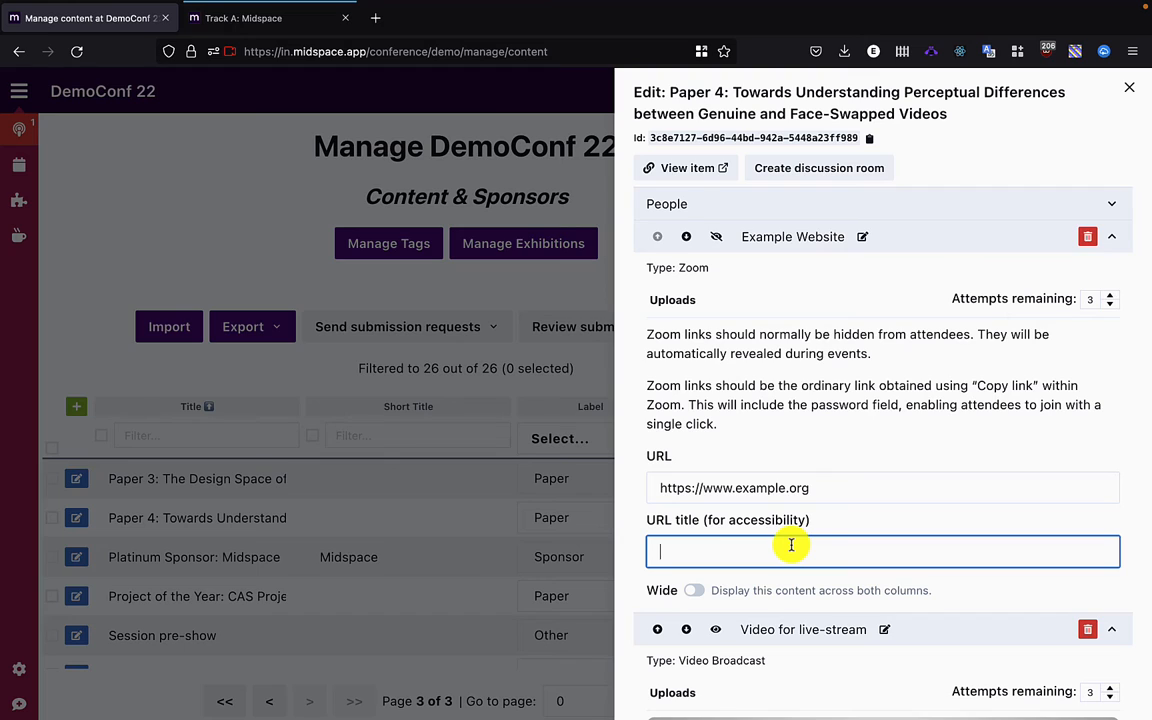
type("Example")
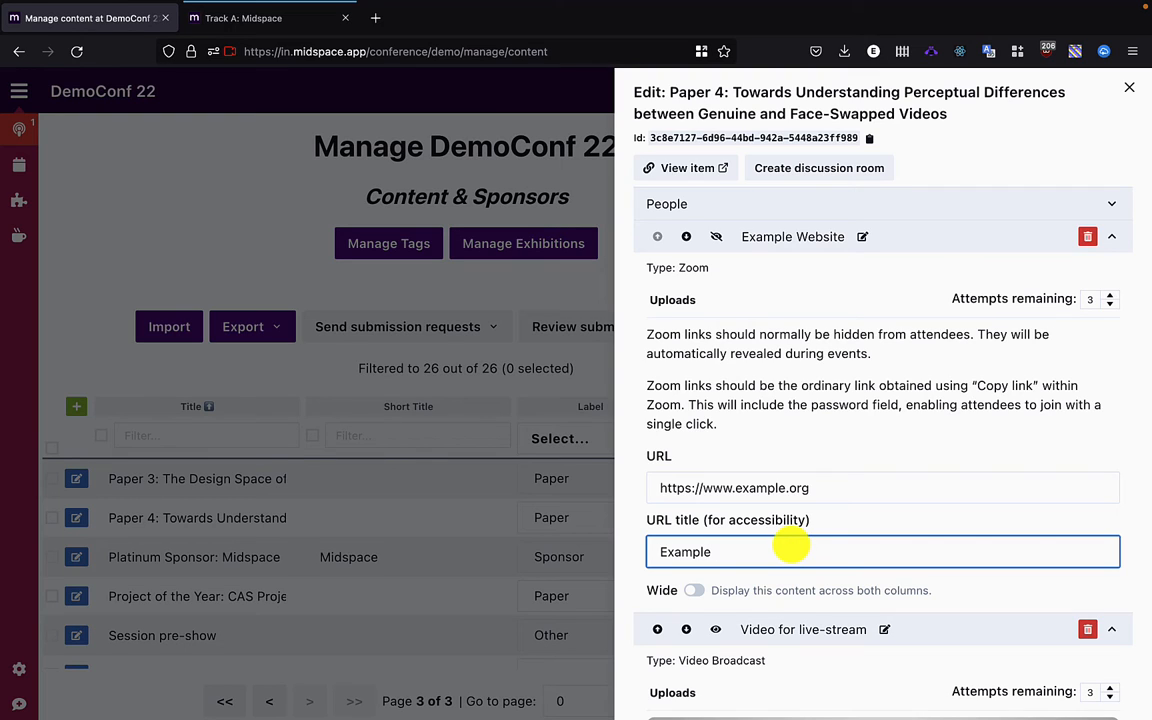
type("website")
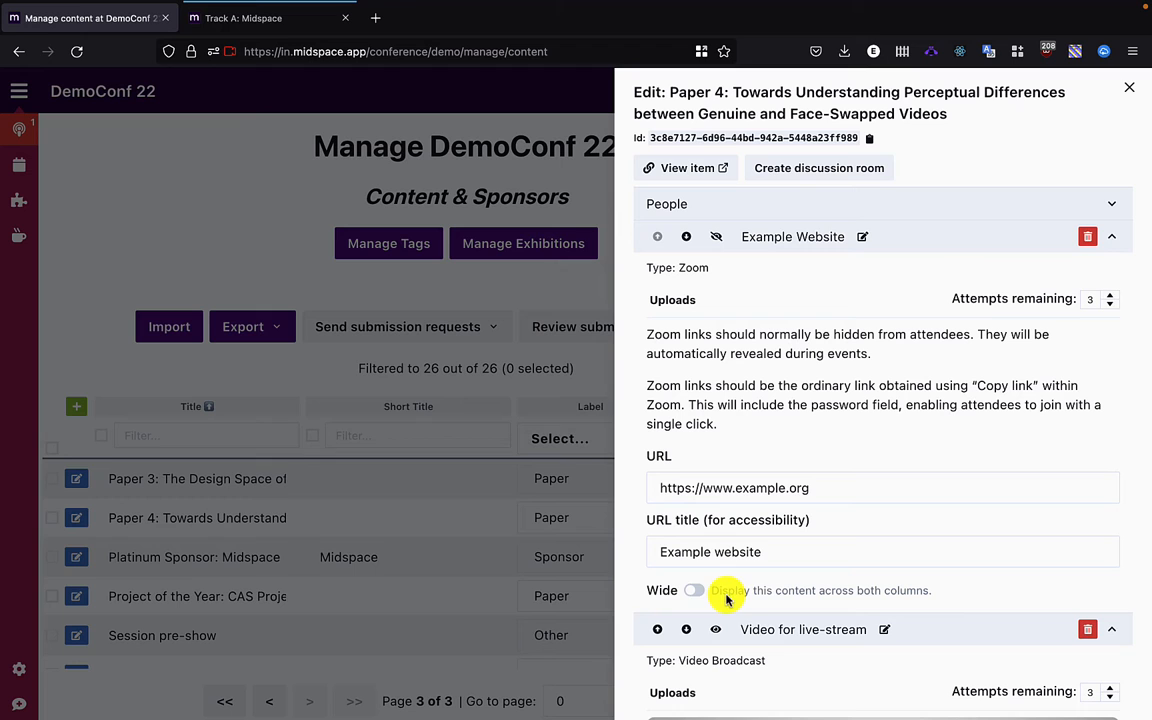
left_click(694, 590)
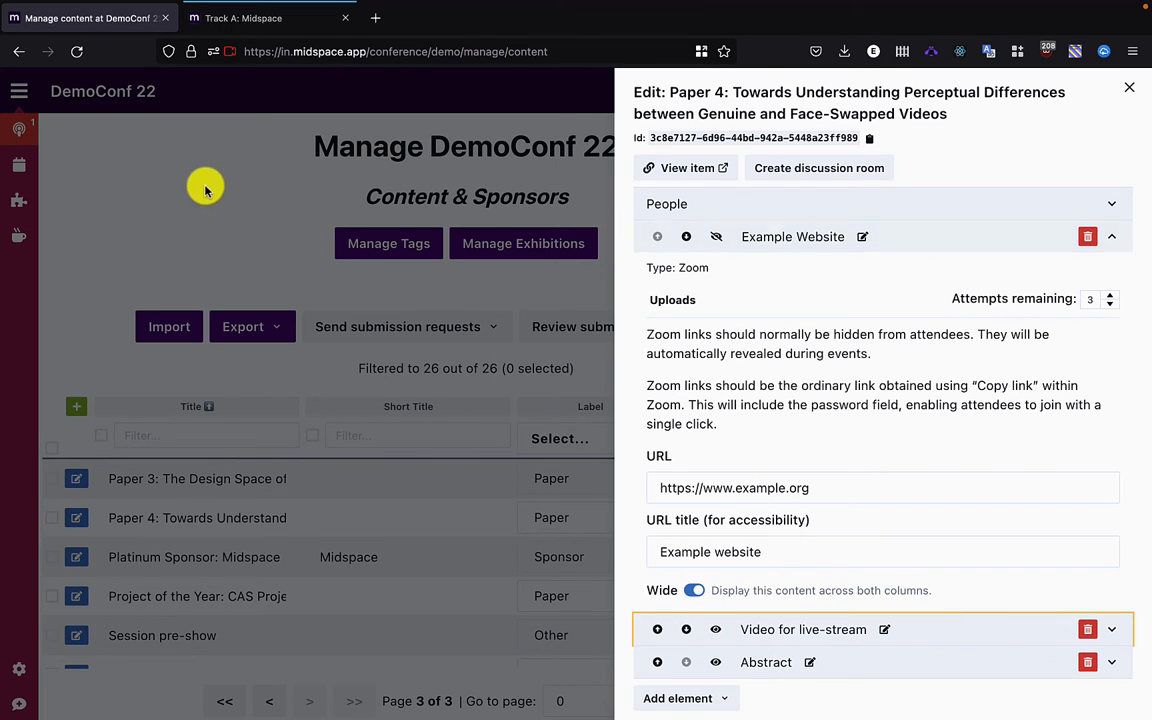
left_click(1129, 87)
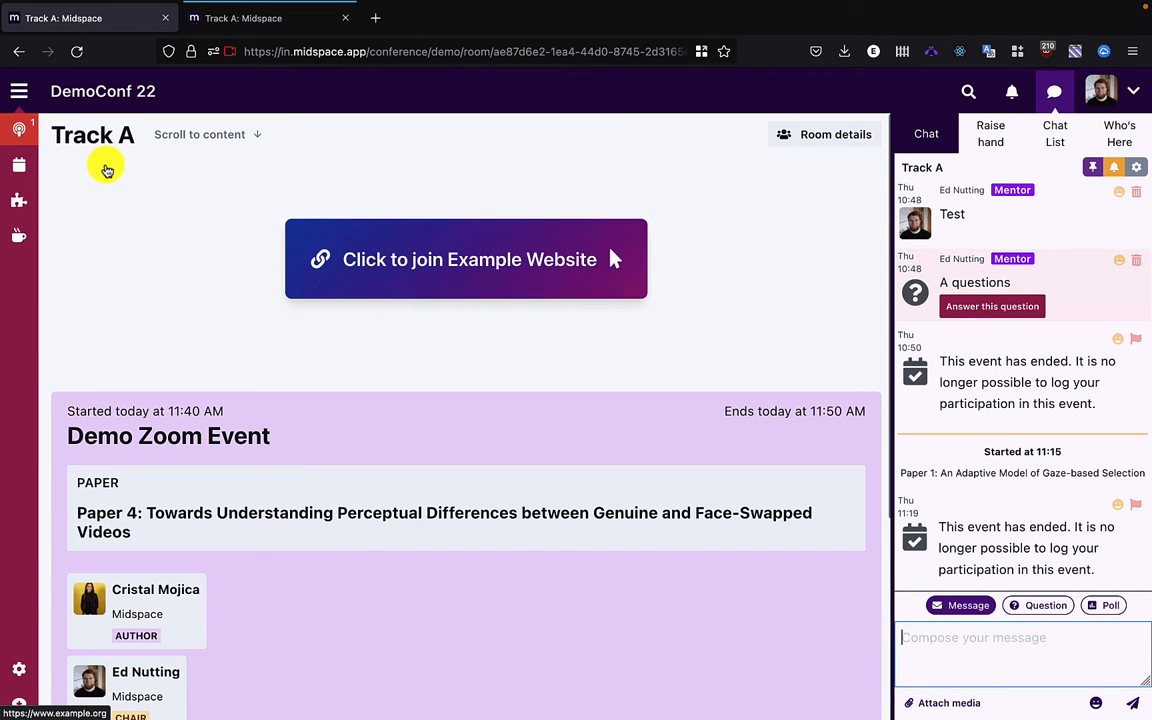
mouse_move(210, 235)
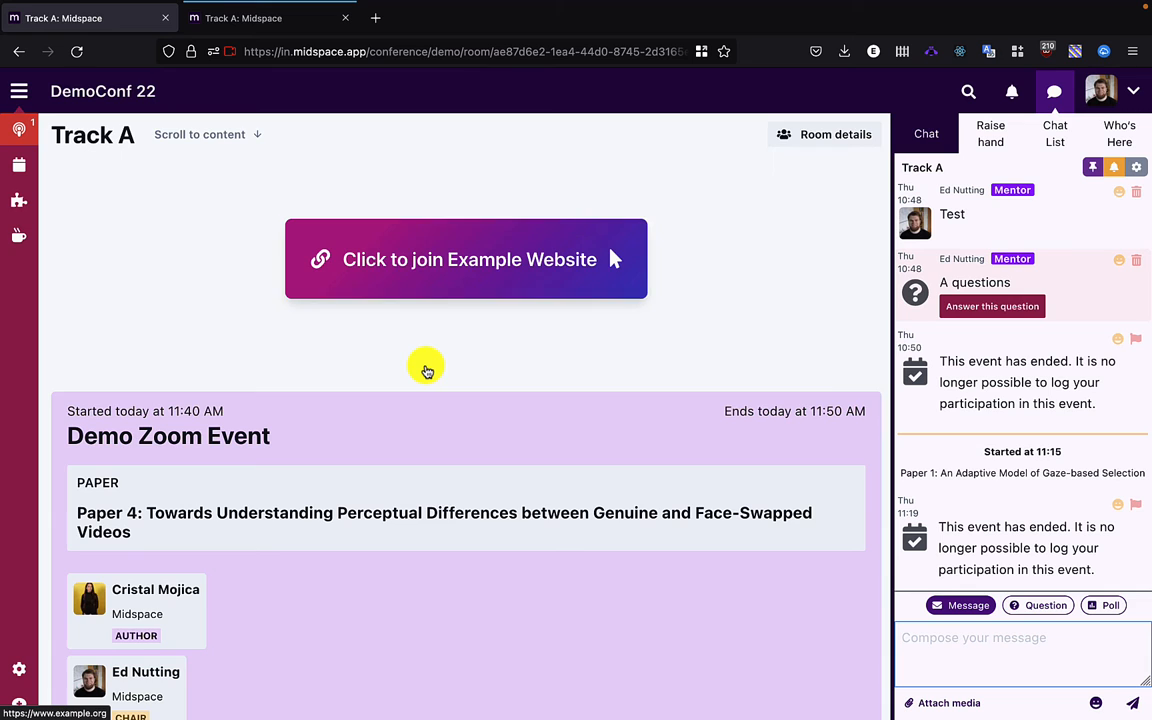
Open example.org in a new tab via Track A's 'Click to join Example Website' button.
scroll("down", 3)
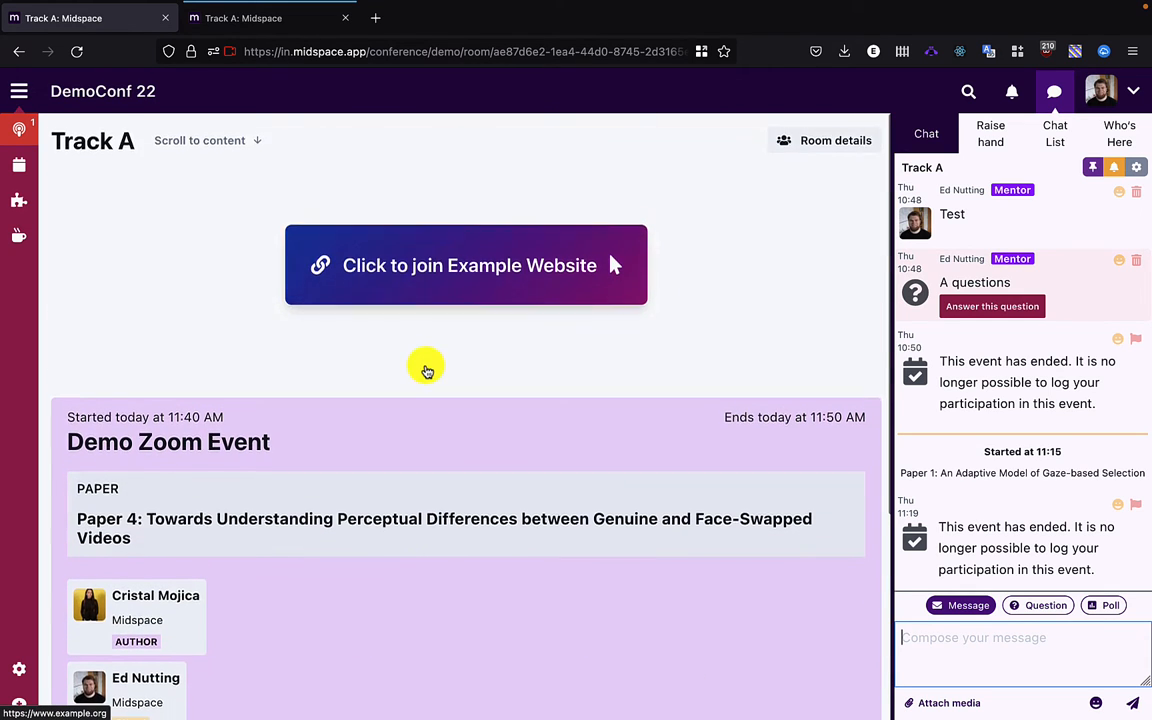
left_click(466, 265)
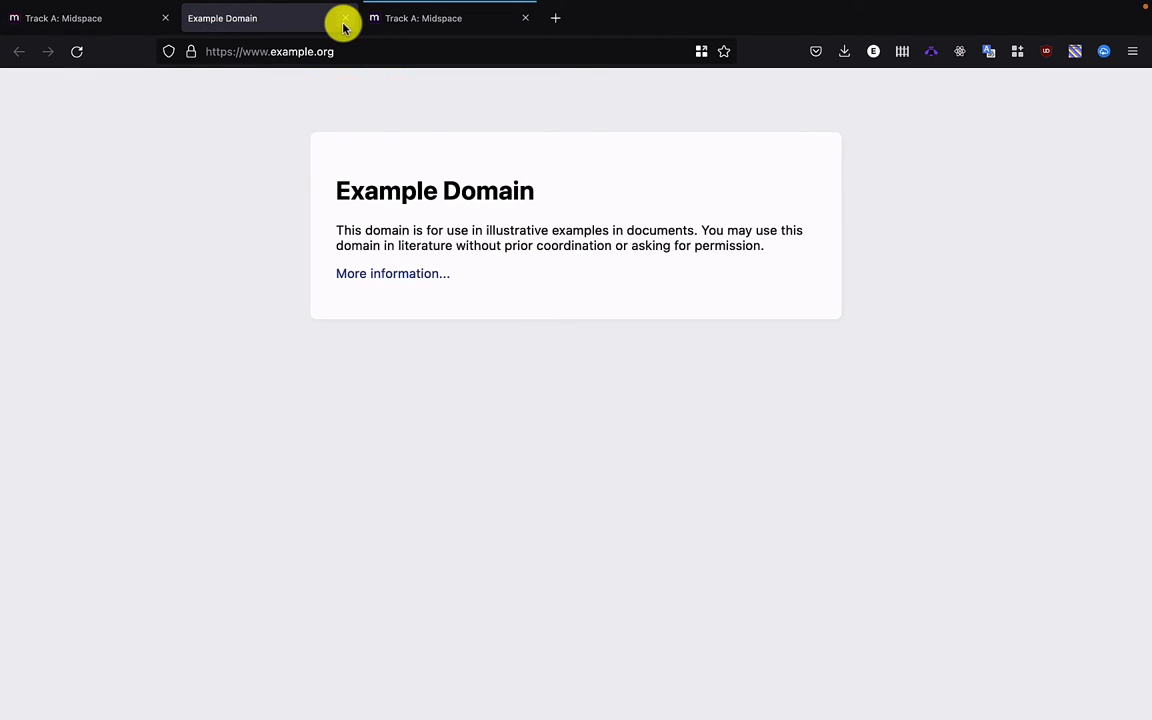
mouse_move(343, 25)
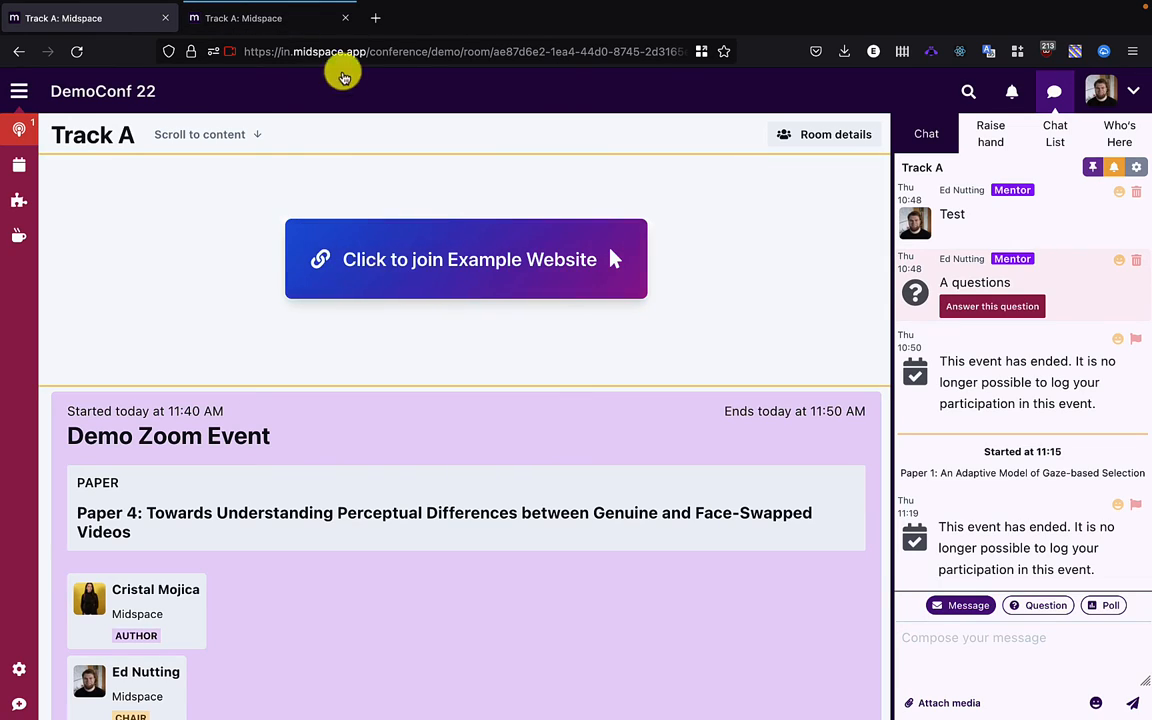
mouse_move(340, 410)
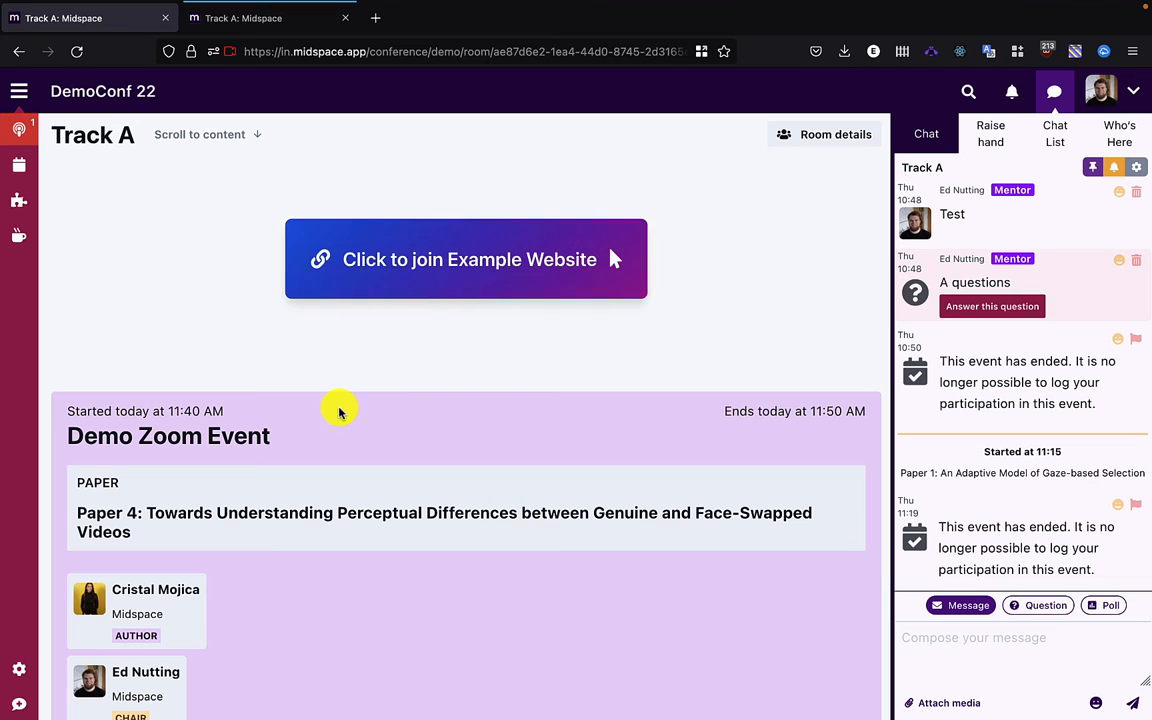
mouse_move(155, 410)
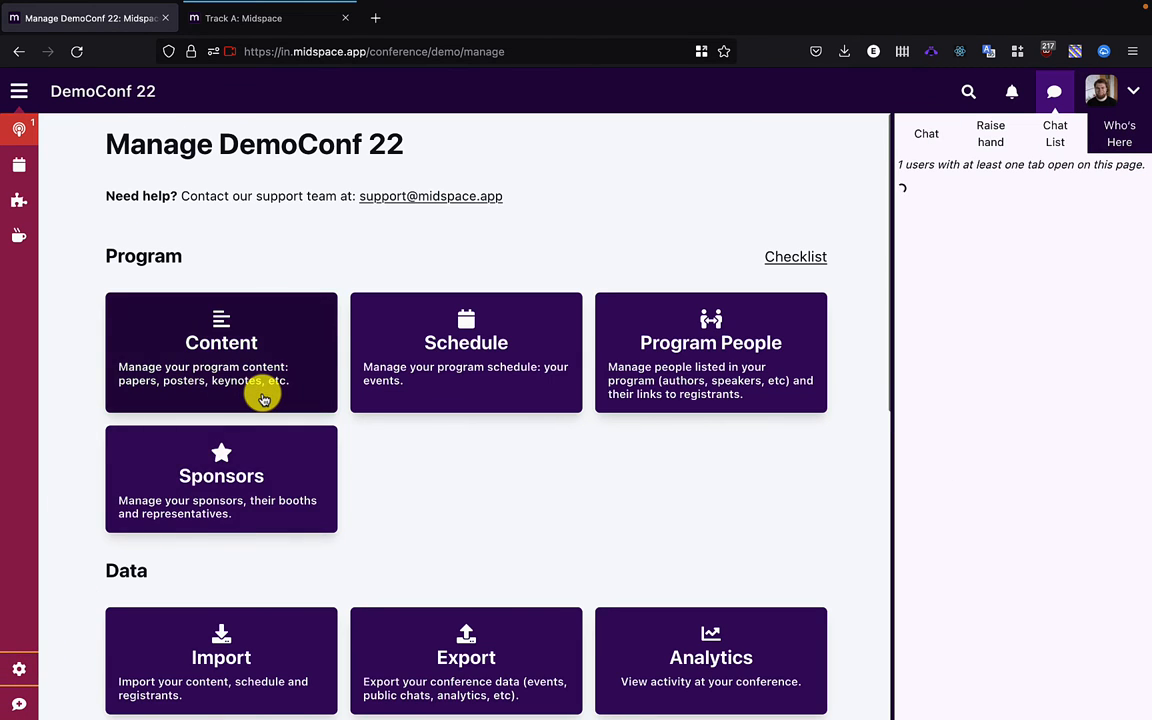
Unhide Paper 4's Zoom element for attendees and rename it to 'Zoom'.
left_click(221, 352)
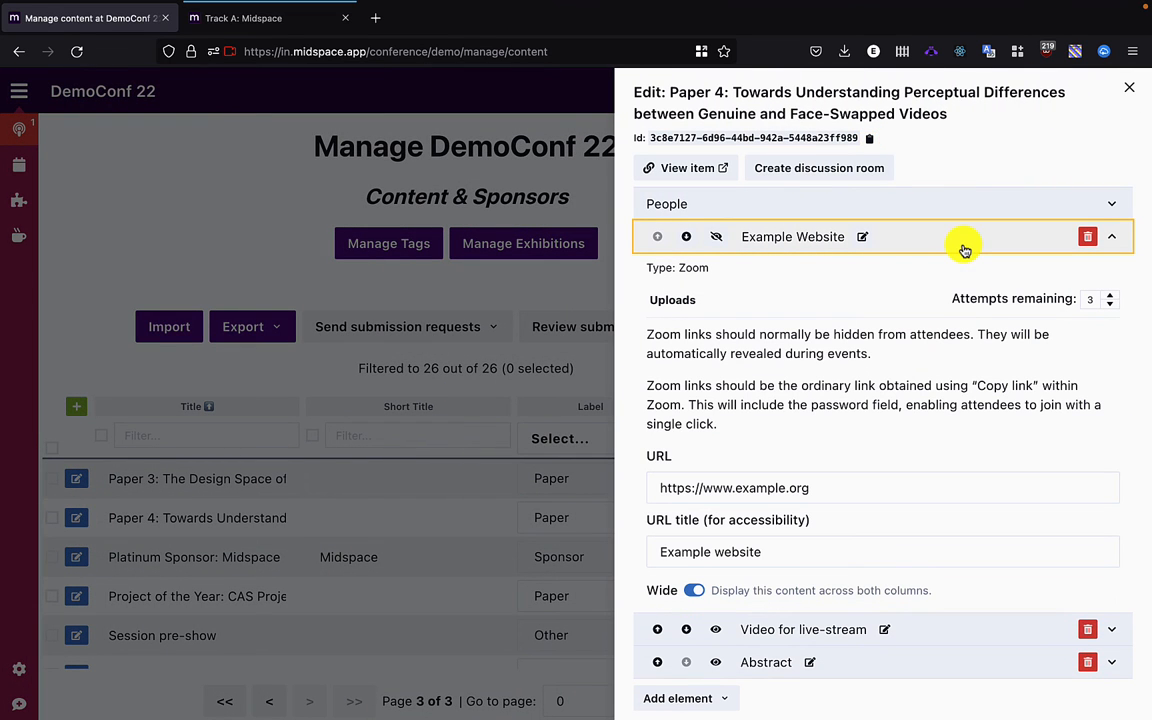
mouse_move(716, 237)
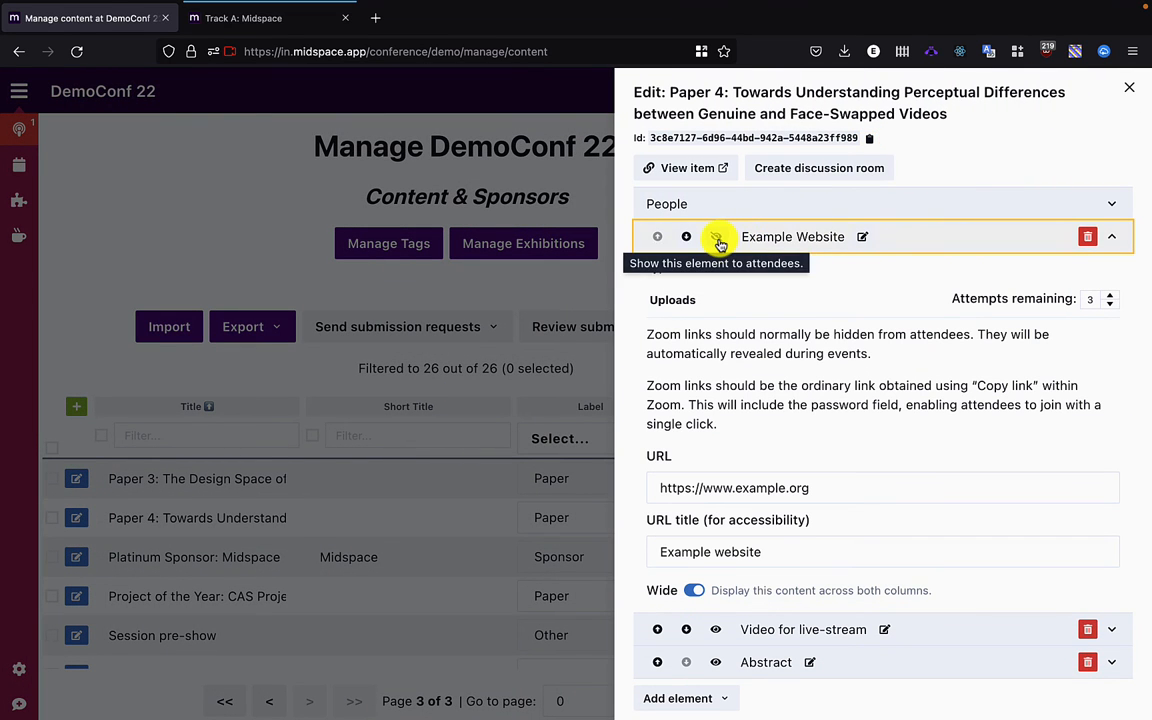
left_click(715, 236)
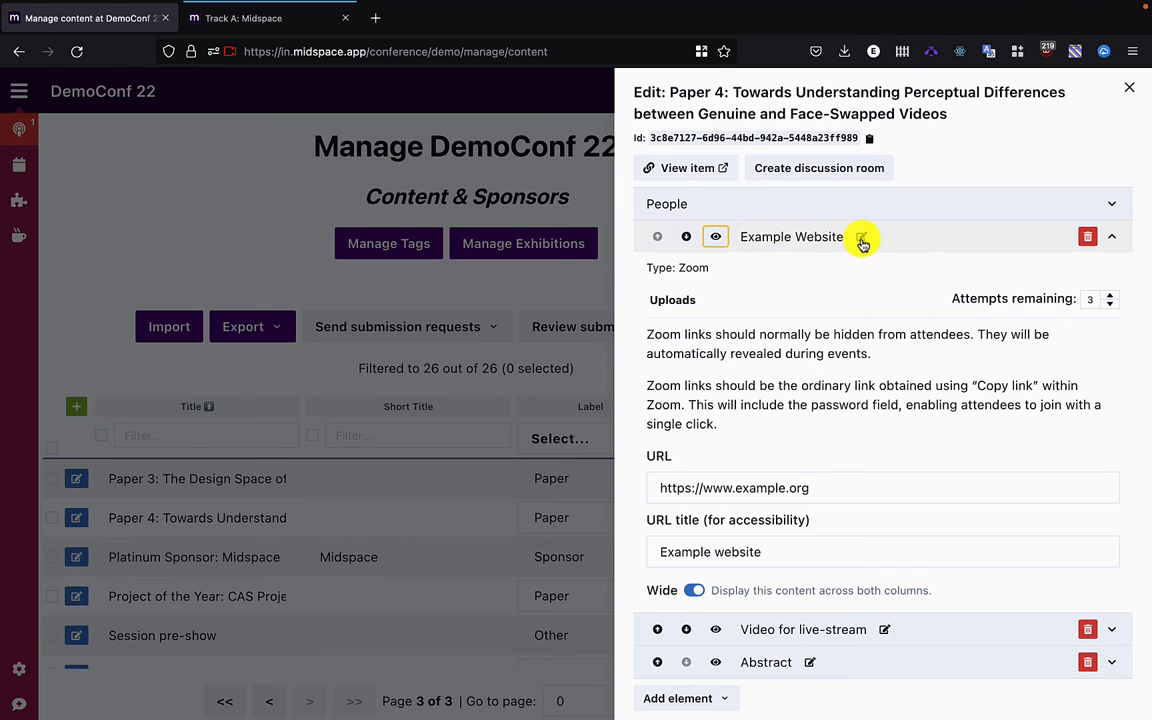
left_click(862, 237)
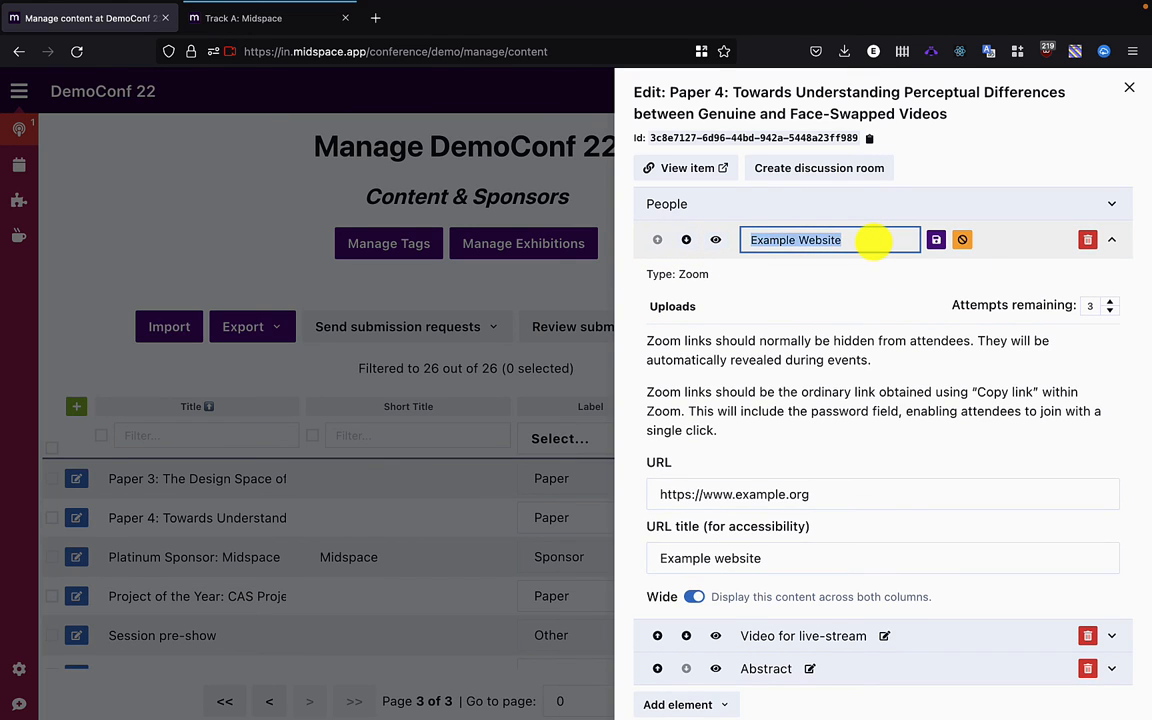
type("Zoom")
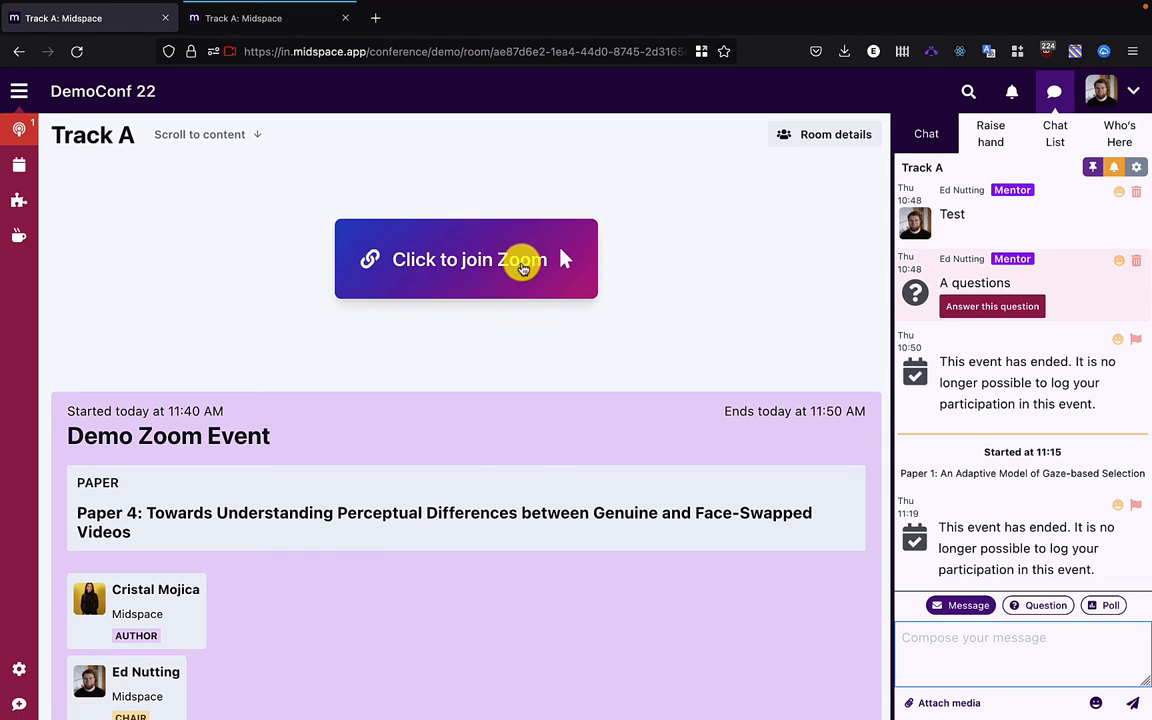
View Paper 4's page with its Go to Zoom link, then locate its event in the full schedule.
left_click(466, 259)
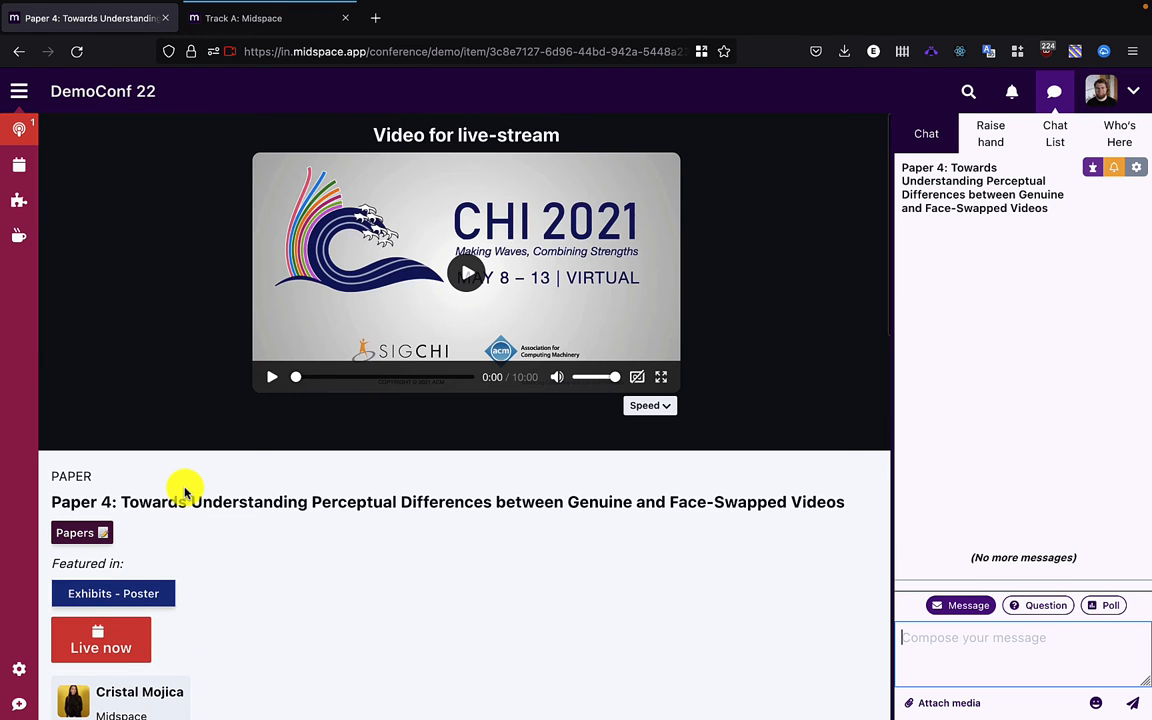
scroll("down", 3)
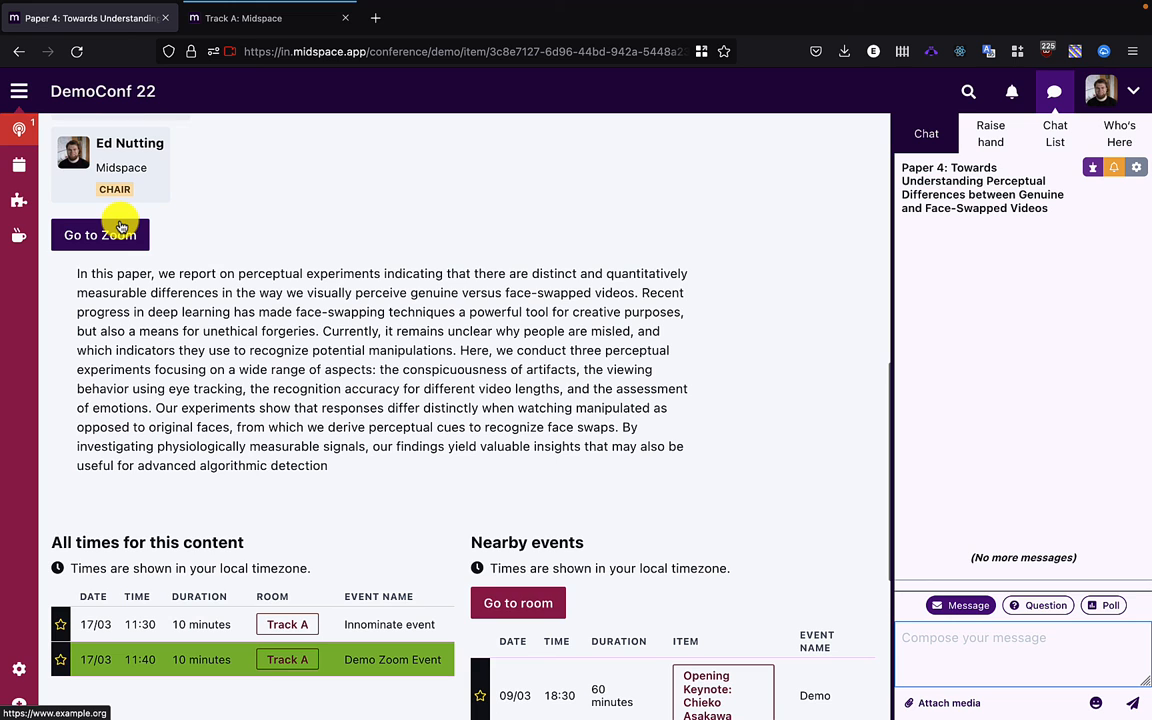
mouse_move(200, 265)
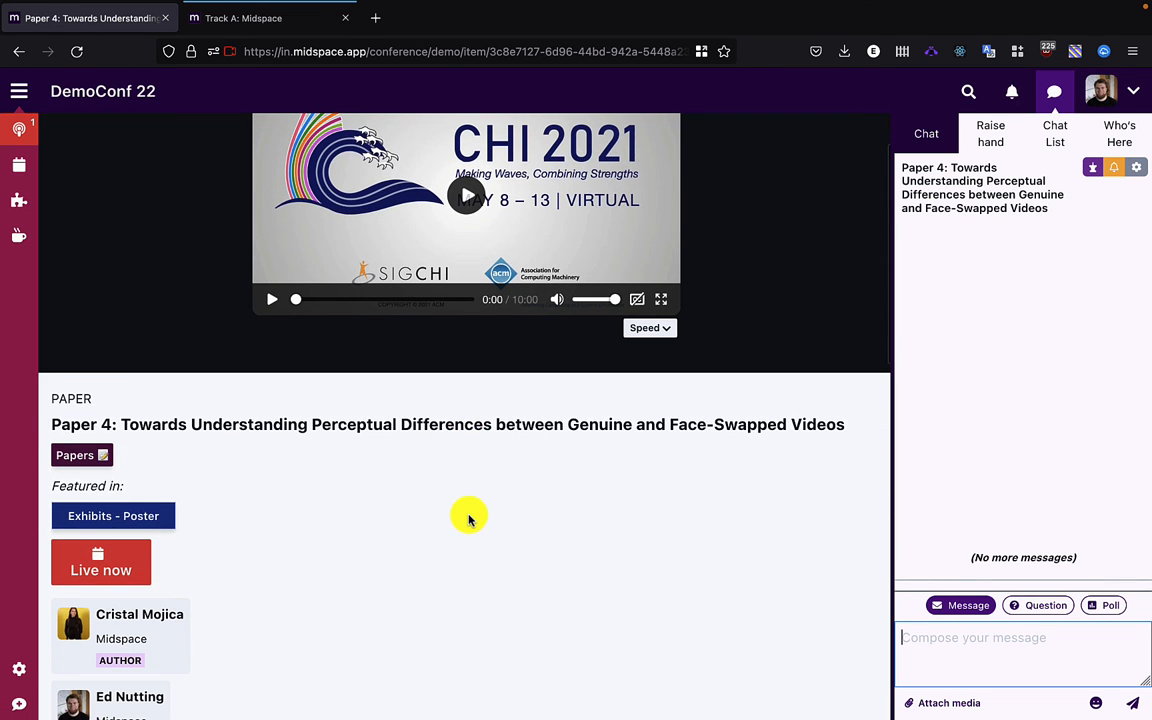
left_click(101, 562)
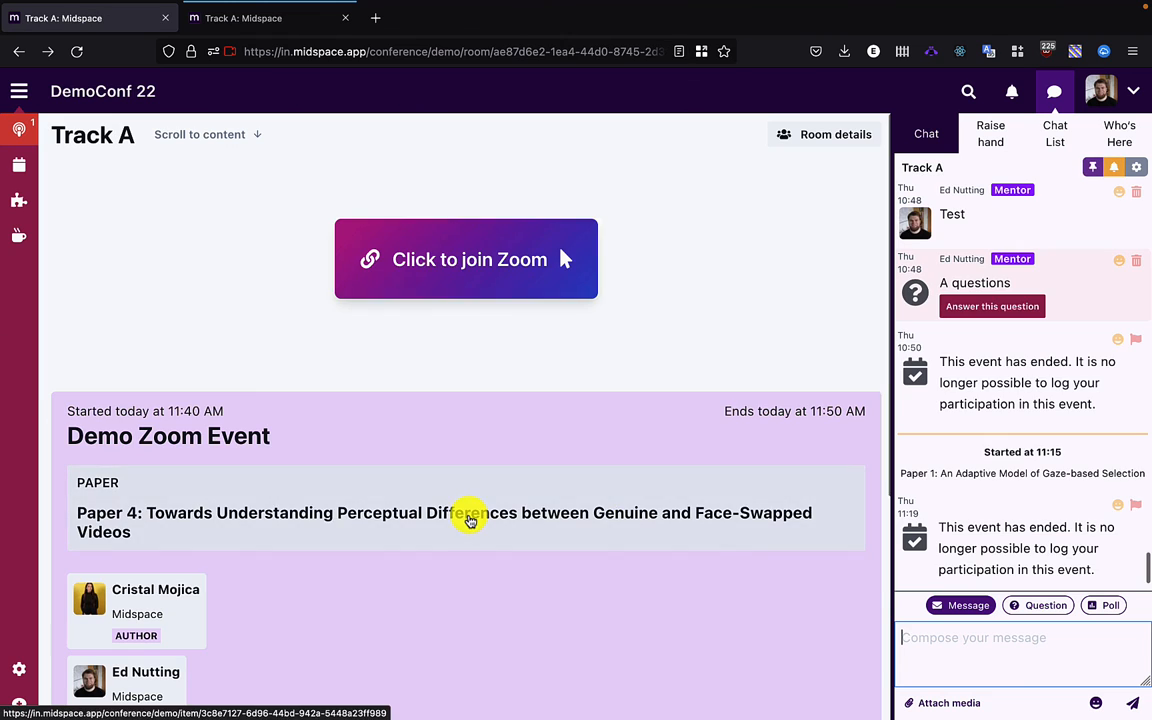
mouse_move(225, 265)
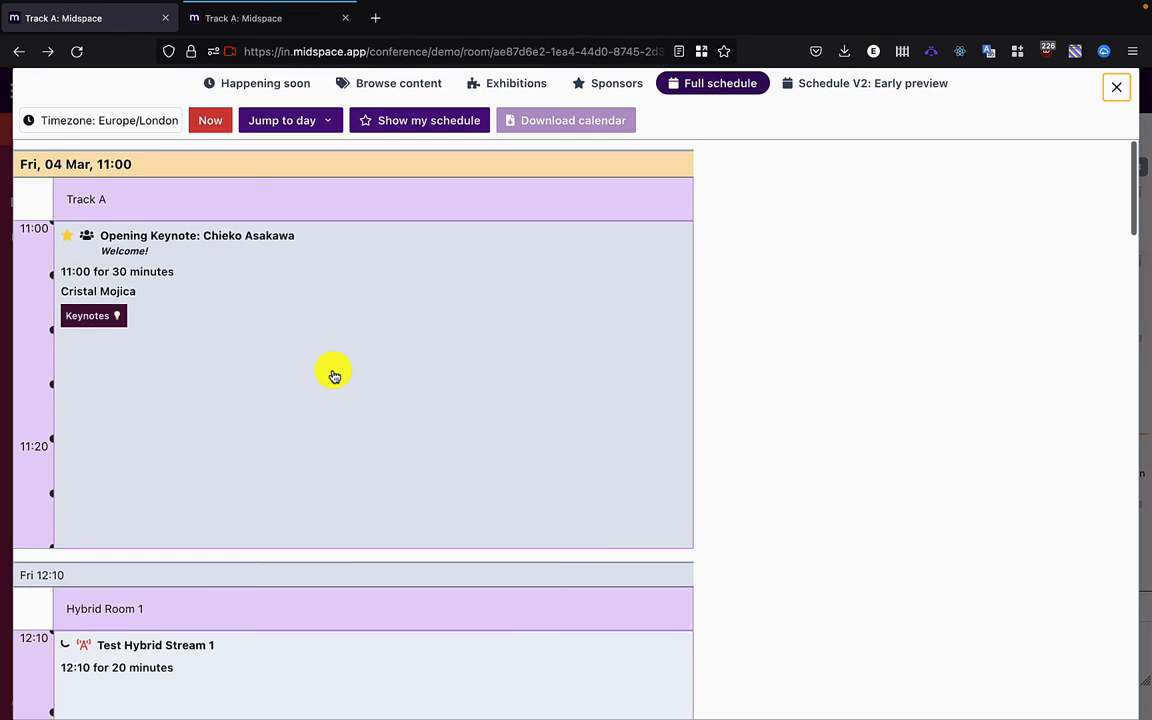
scroll("down", 3)
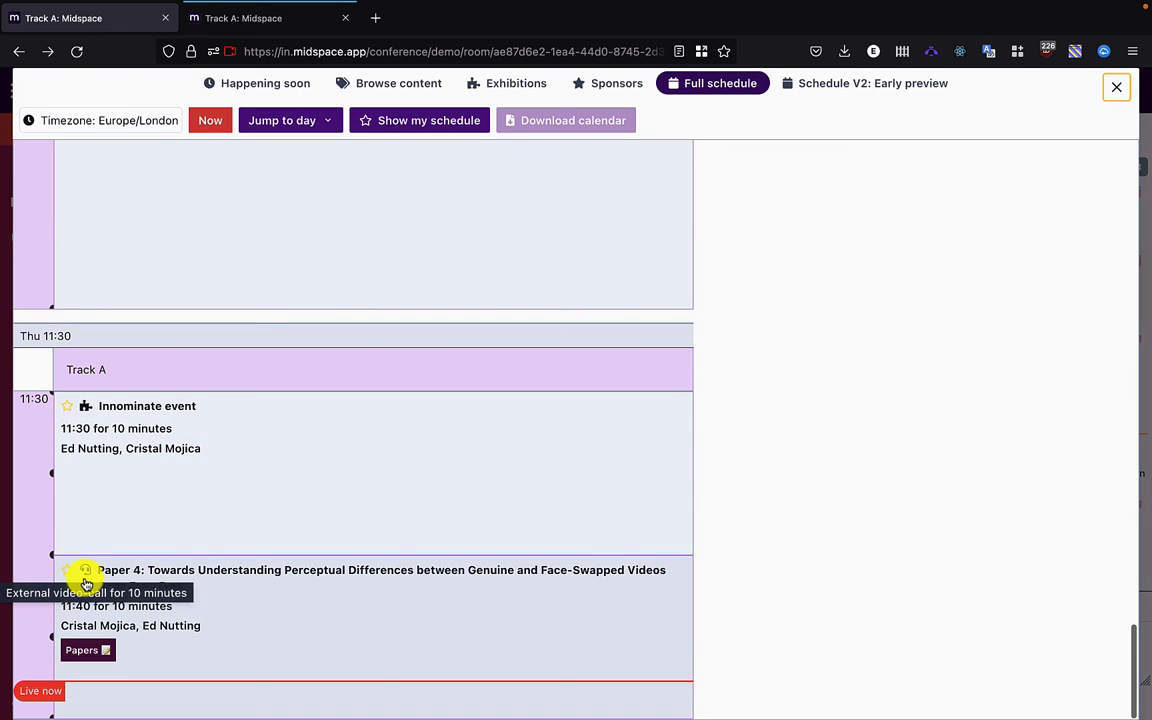